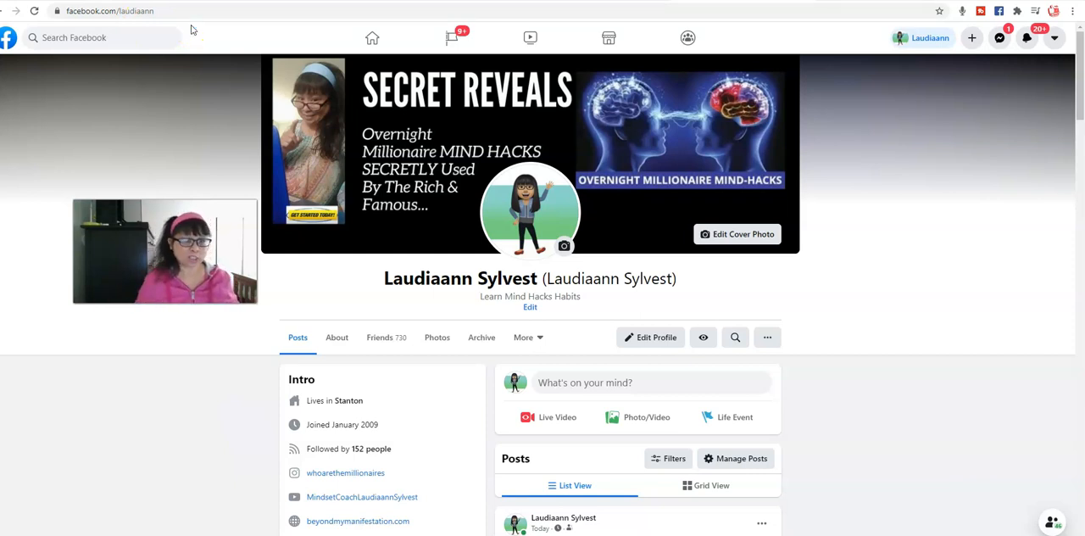
pyautogui.moveTo(889, 269)
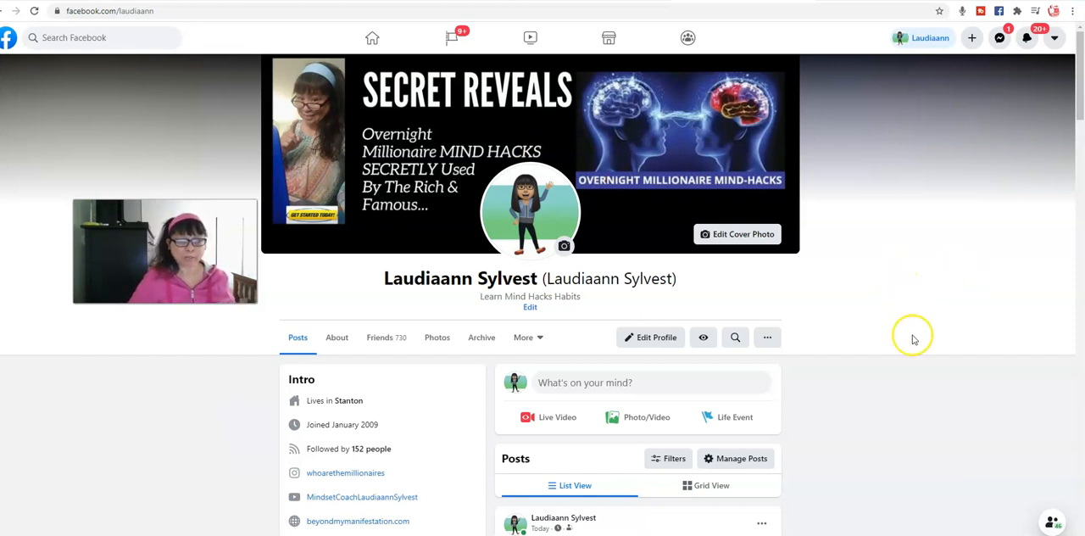
# Step: Scroll the Facebook profile to show the Intro links and the latest Overnight Millionaire video post
pyautogui.scroll(-3)
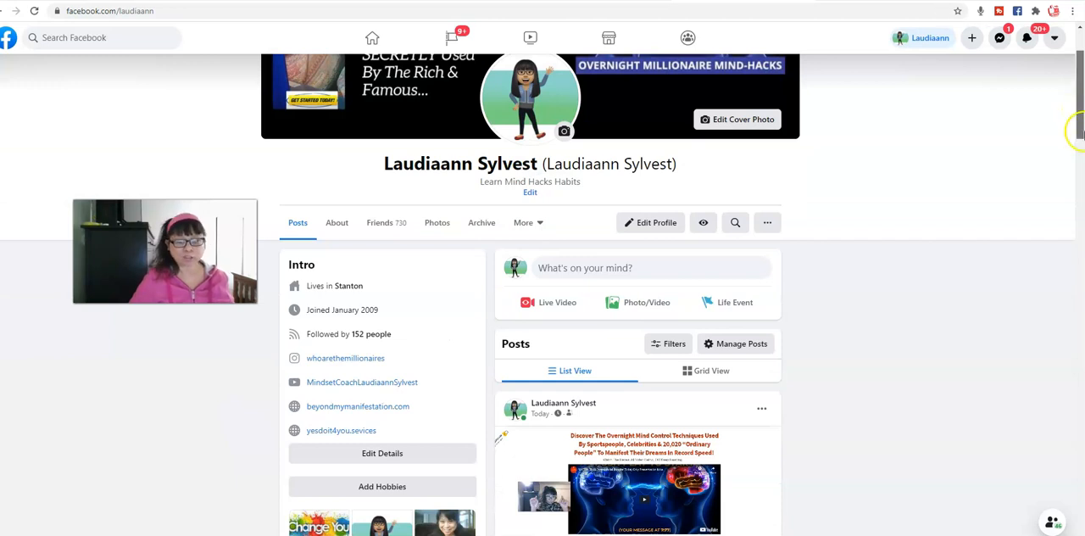
pyautogui.moveTo(939, 219)
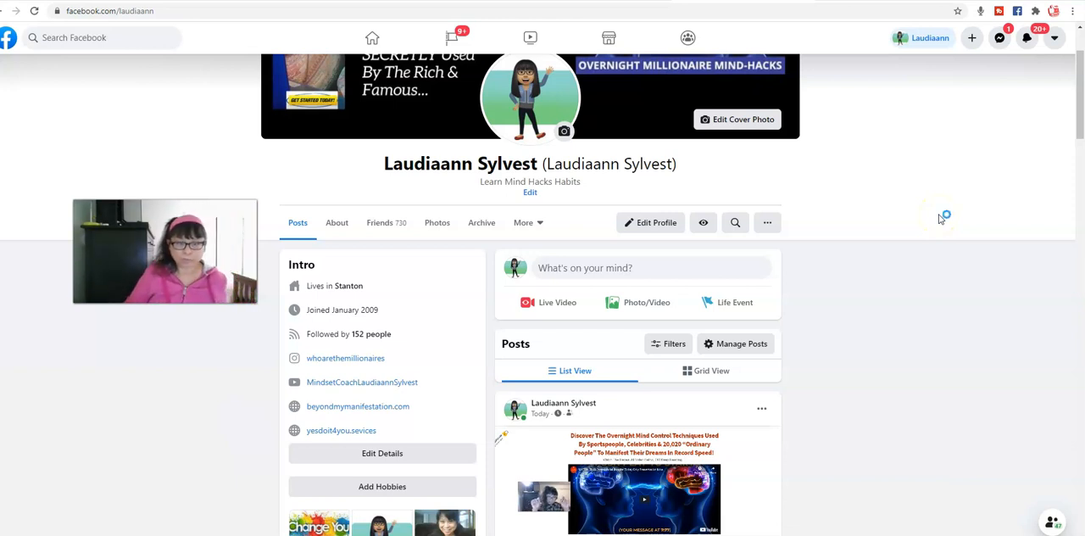
pyautogui.moveTo(1038, 308)
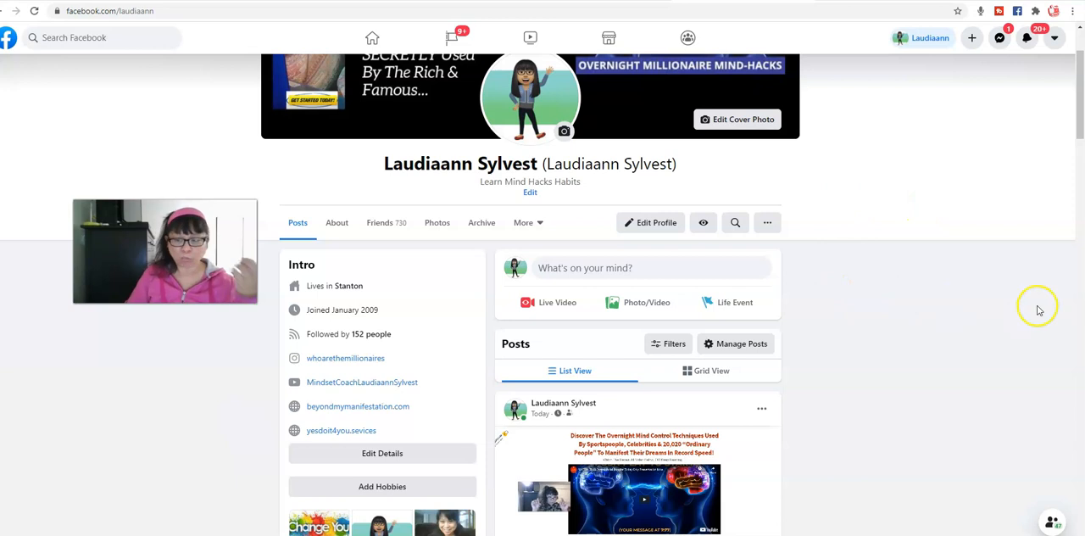
pyautogui.moveTo(1042, 304)
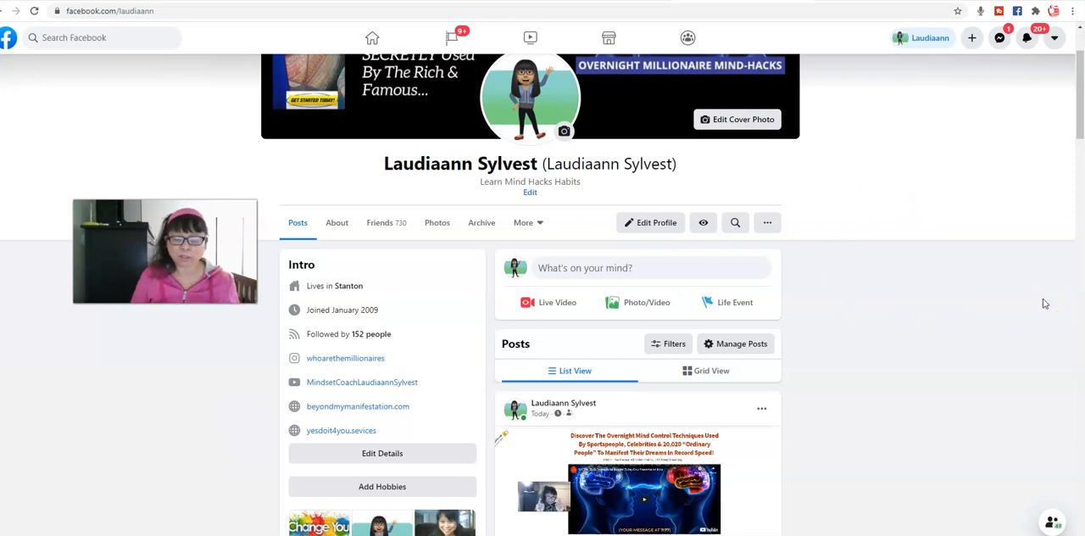
# Step: Scroll past Photos to the 730-friend list and Life Events, then back up slightly
pyautogui.scroll(-3)
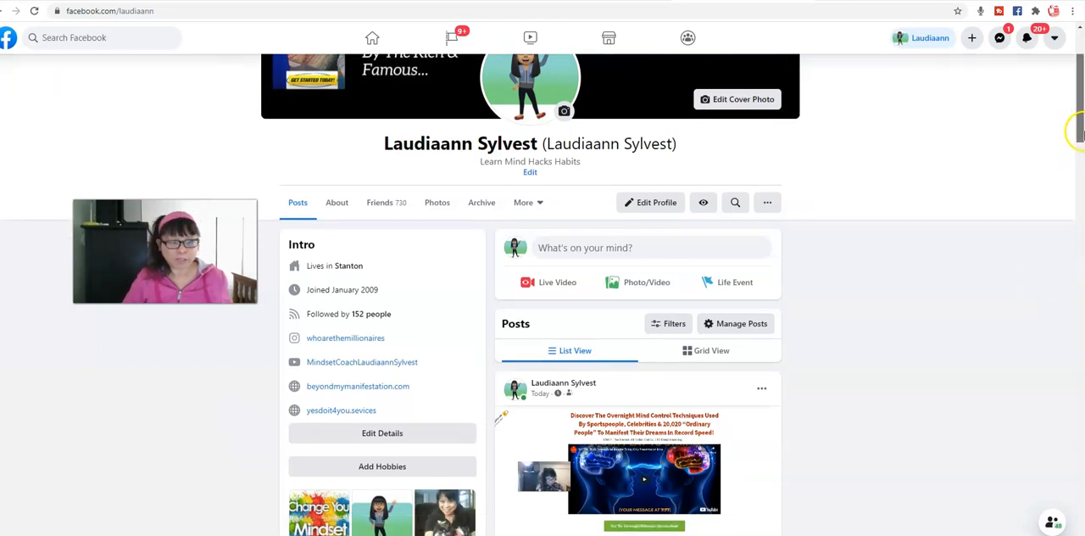
pyautogui.scroll(-3)
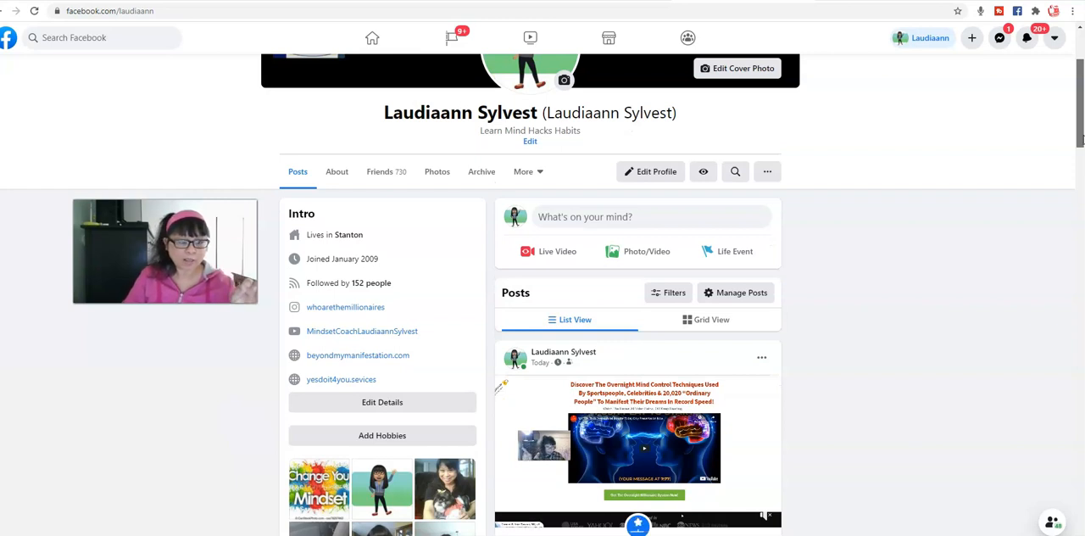
pyautogui.scroll(-3)
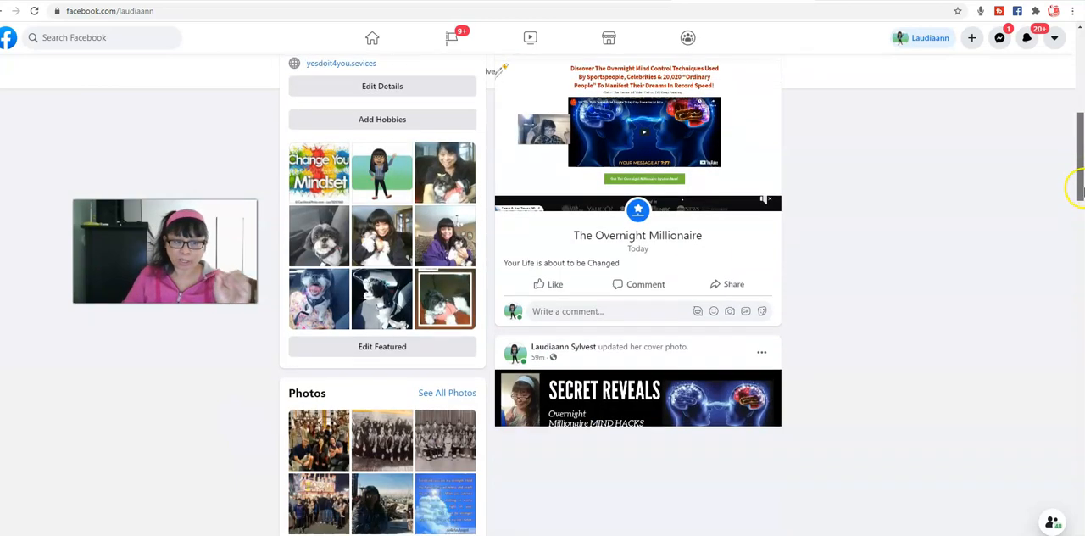
pyautogui.scroll(-3)
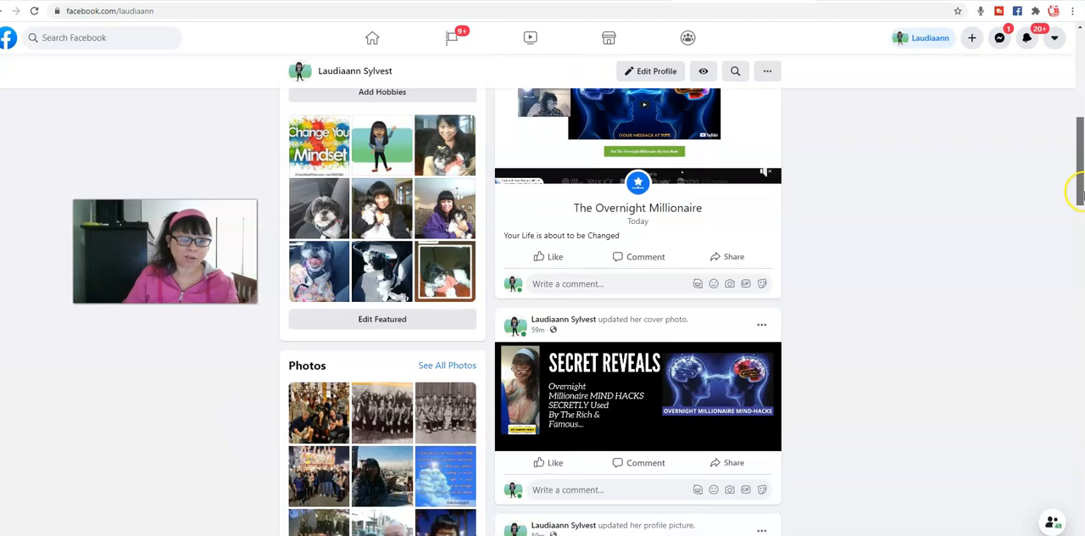
pyautogui.scroll(-3)
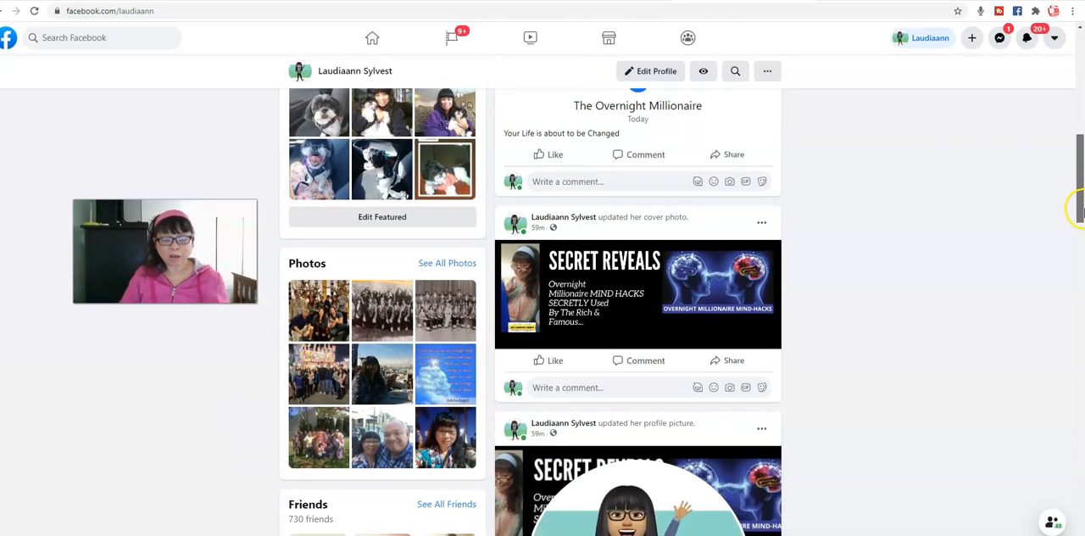
pyautogui.scroll(-3)
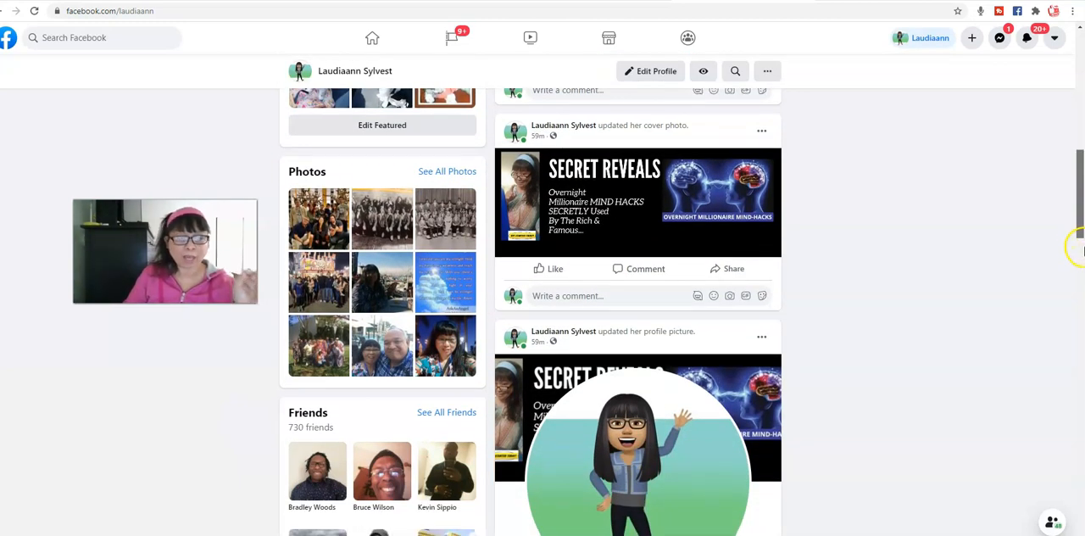
pyautogui.scroll(-3)
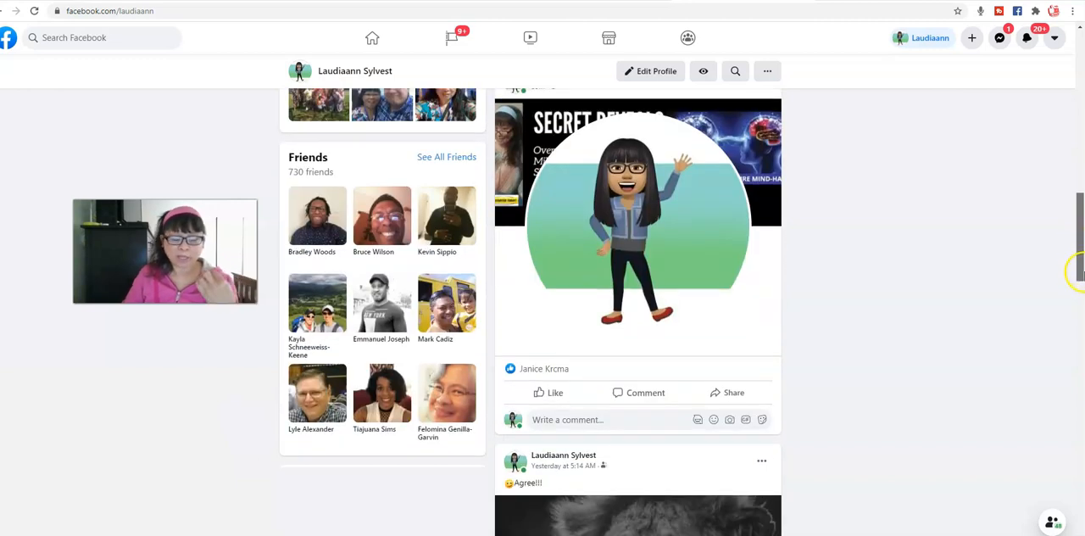
pyautogui.scroll(-3)
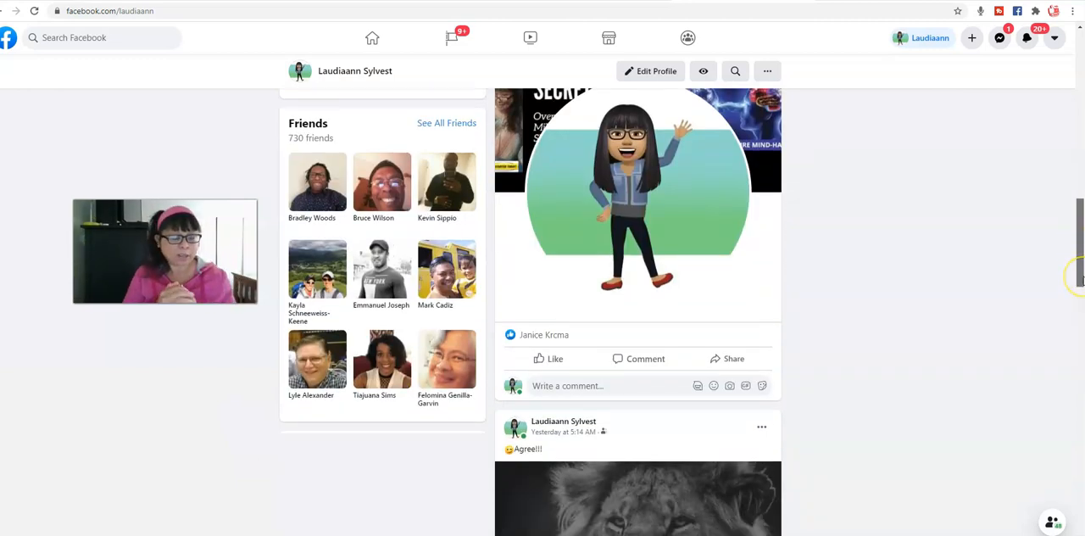
pyautogui.scroll(-3)
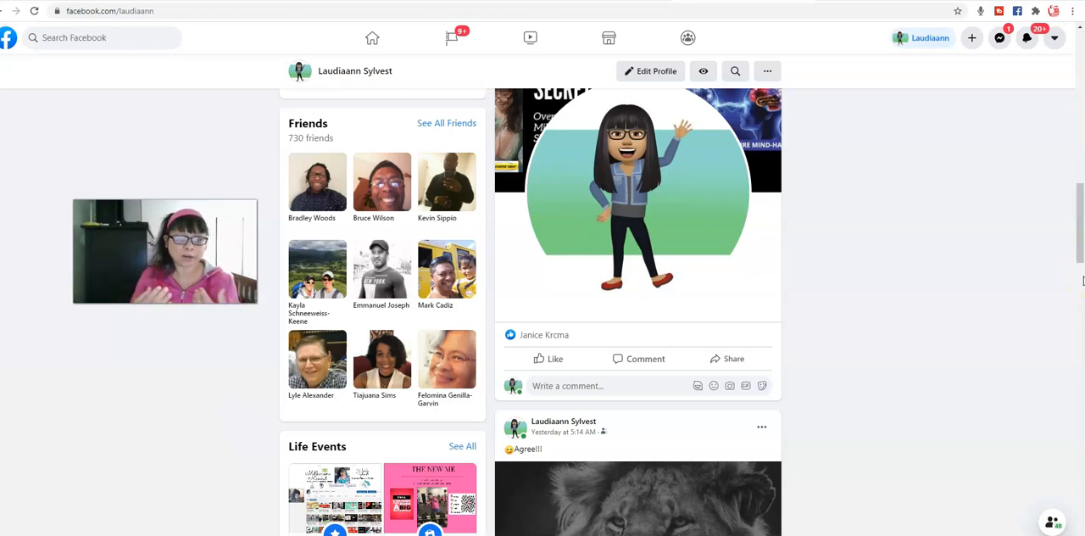
pyautogui.moveTo(1076, 210)
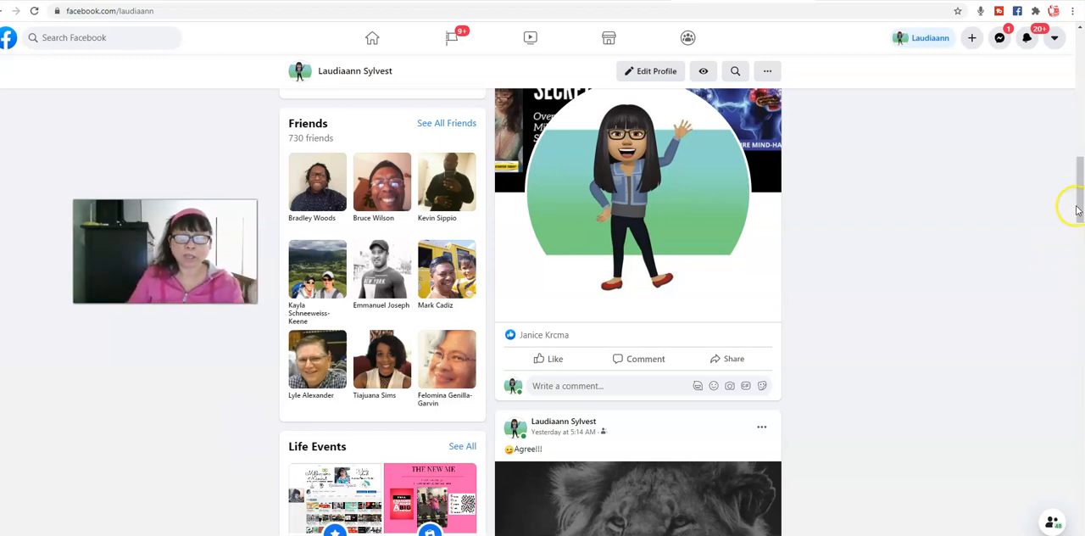
pyautogui.scroll(3)
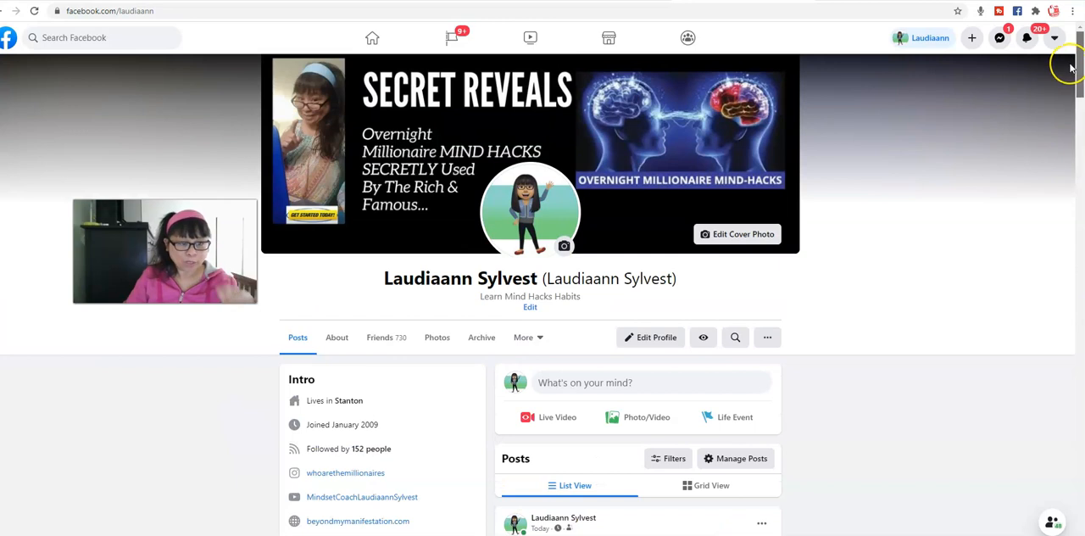
pyautogui.moveTo(1069, 68)
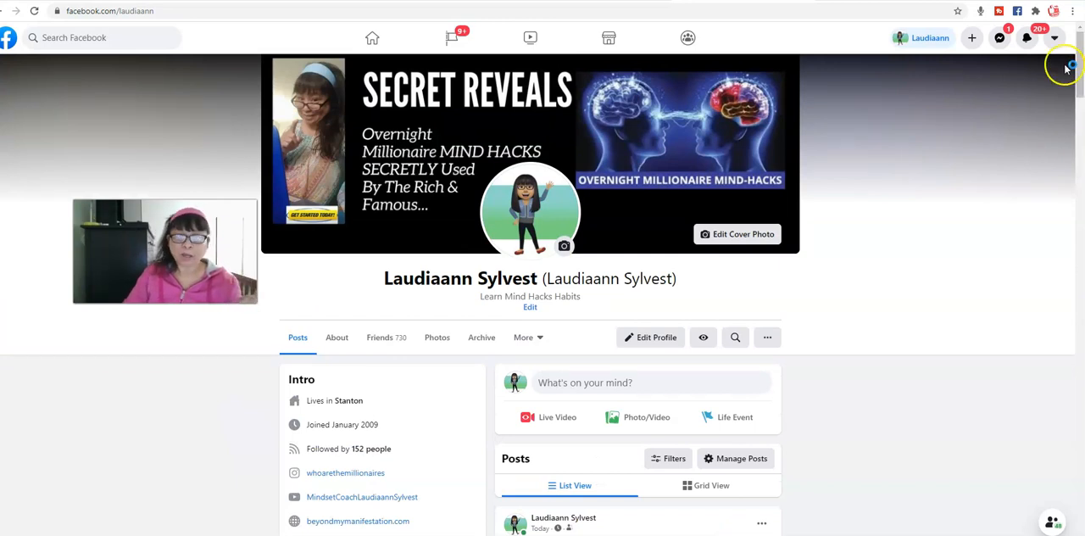
pyautogui.moveTo(1038, 105)
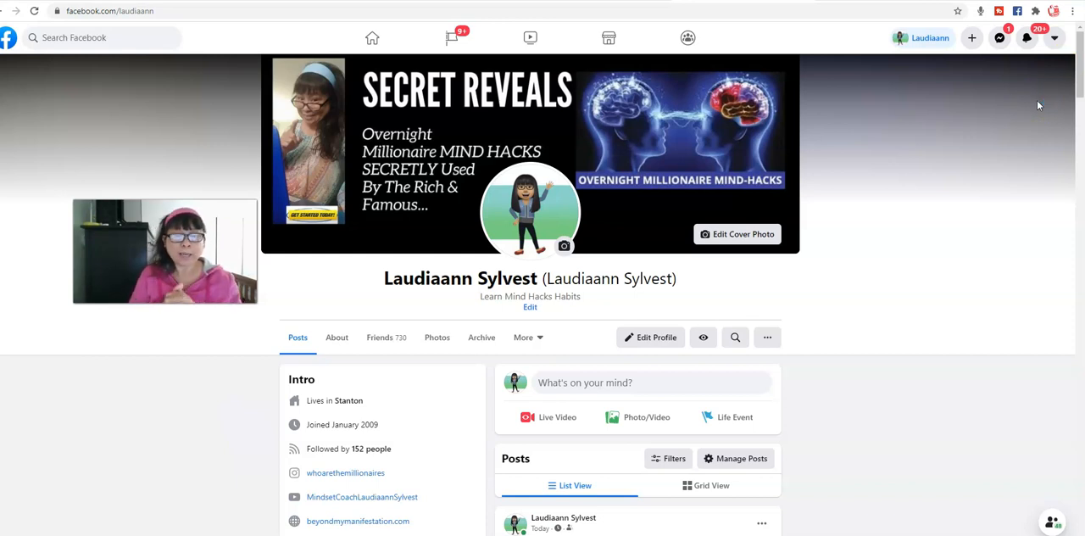
pyautogui.moveTo(1041, 102)
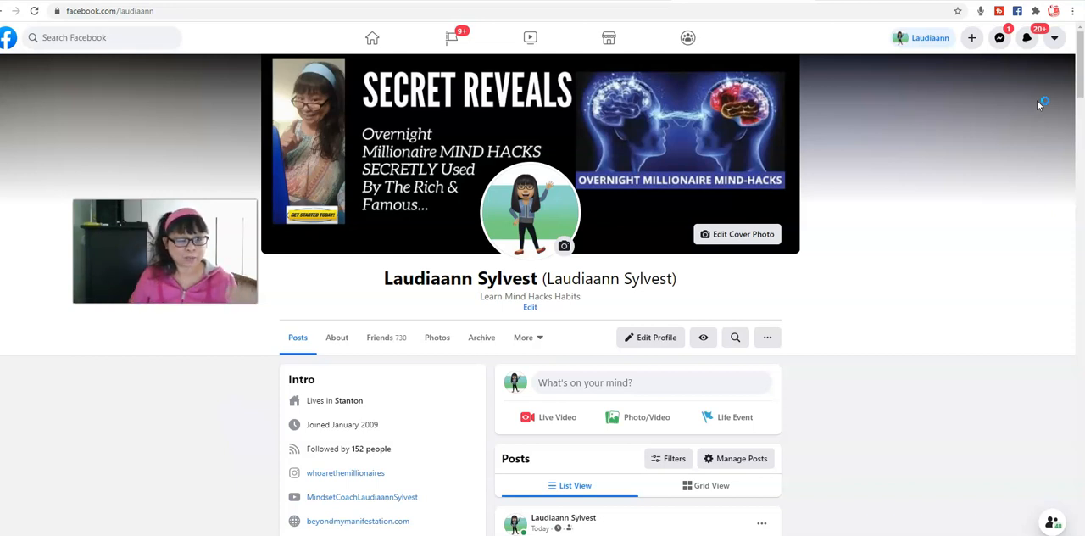
pyautogui.moveTo(1008, 188)
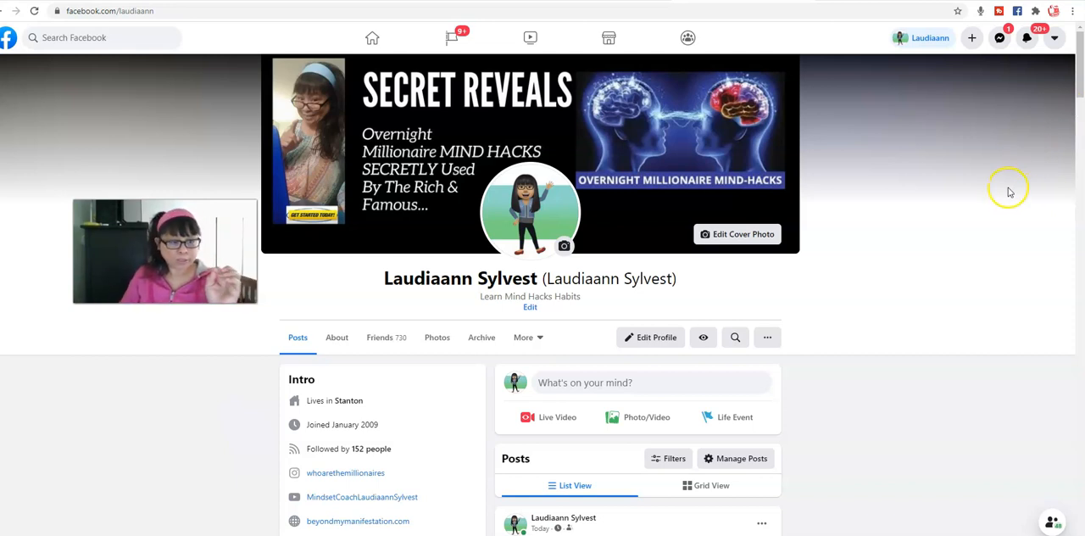
pyautogui.moveTo(949, 278)
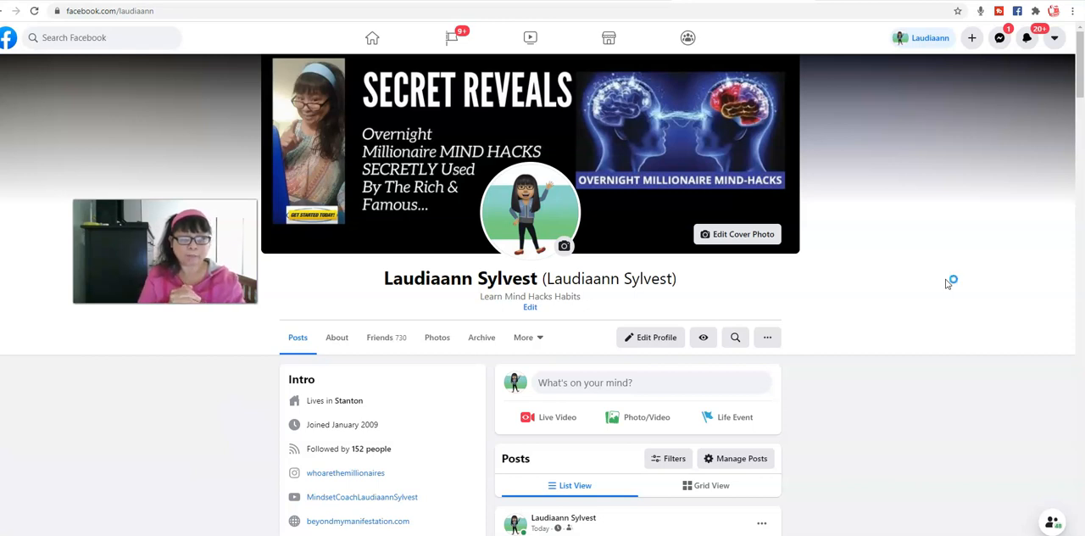
pyautogui.moveTo(947, 284)
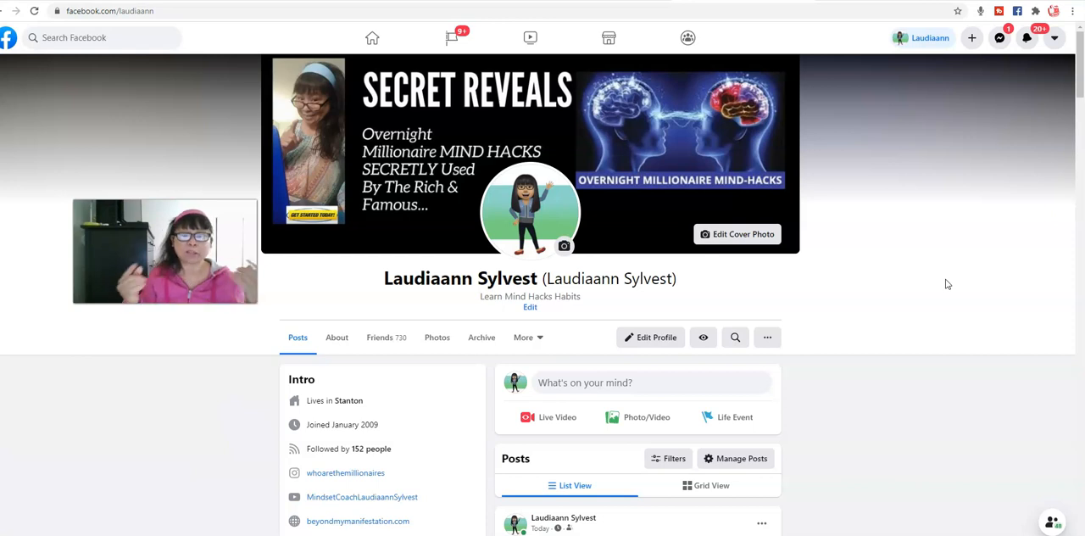
pyautogui.moveTo(958, 277)
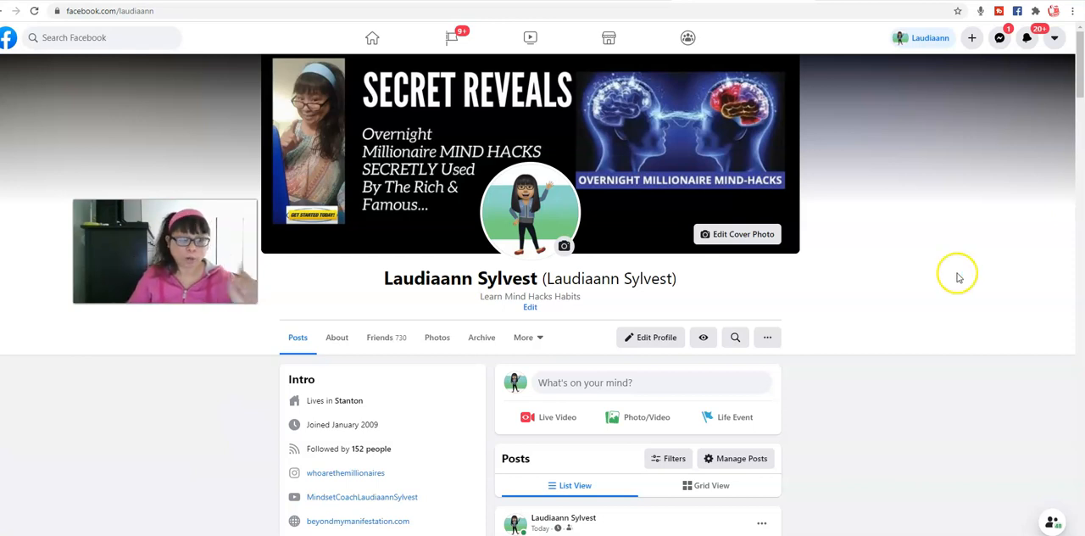
pyautogui.moveTo(1079, 93)
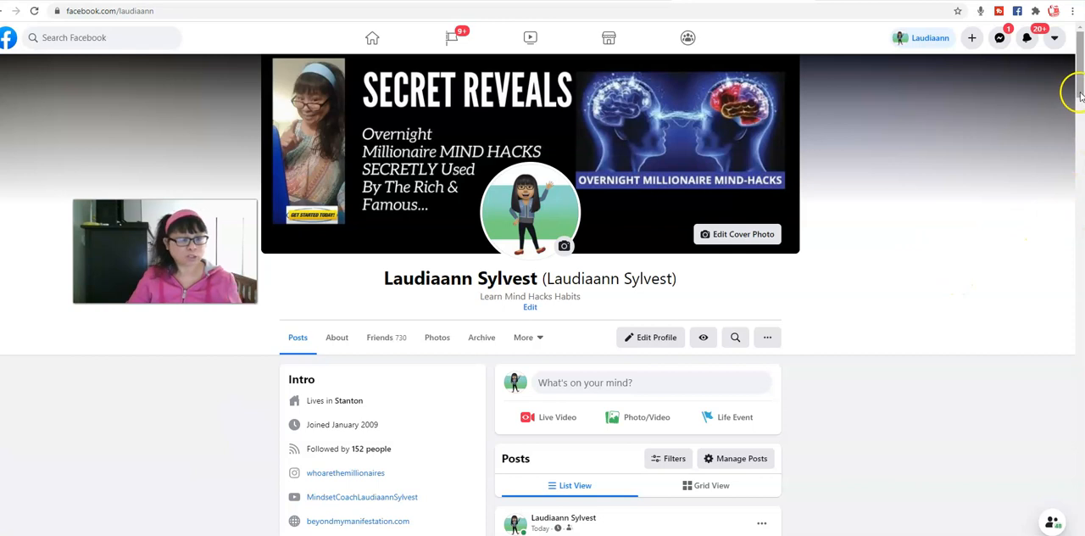
pyautogui.scroll(-3)
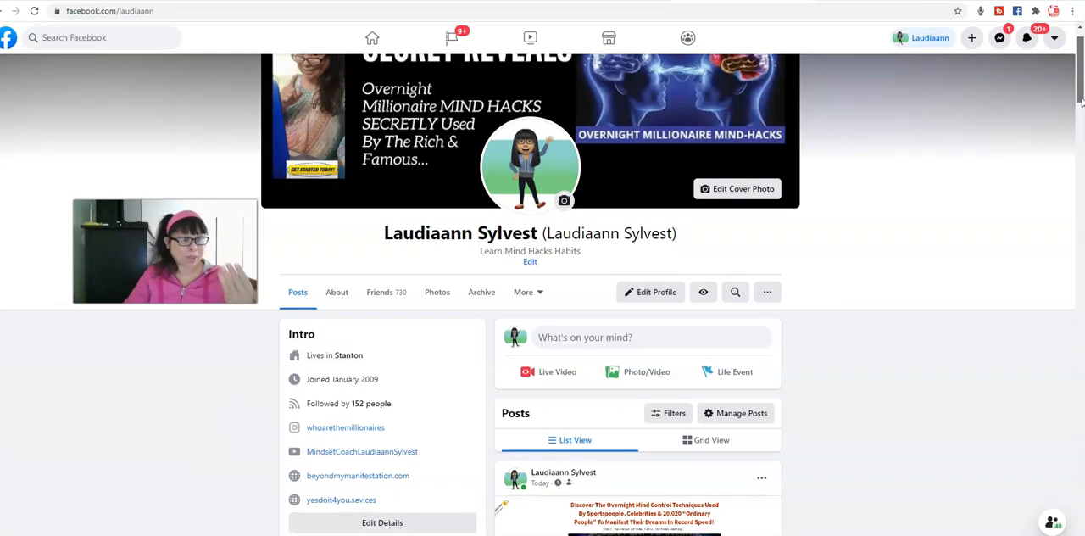
pyautogui.scroll(-3)
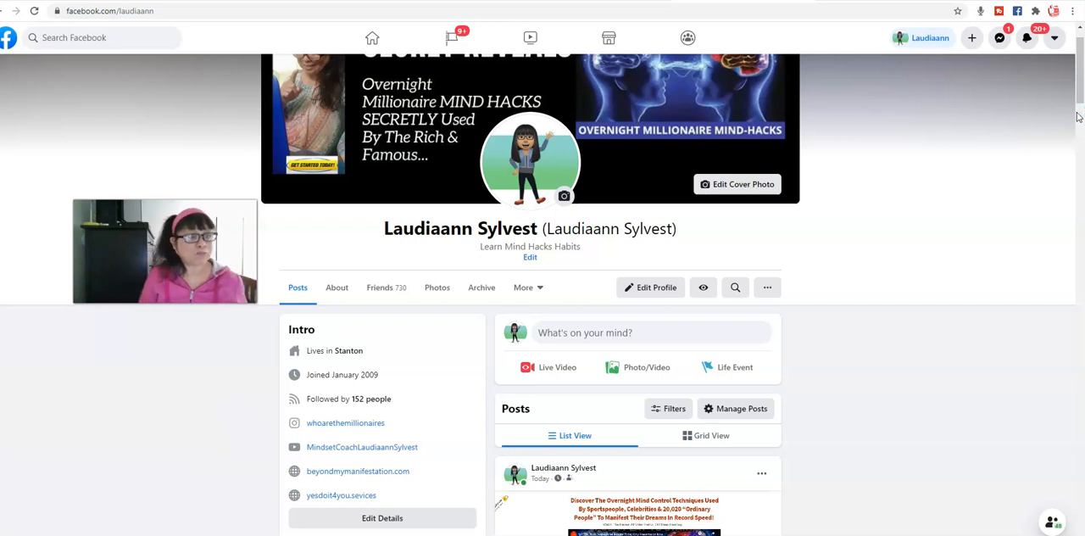
pyautogui.moveTo(1028, 108)
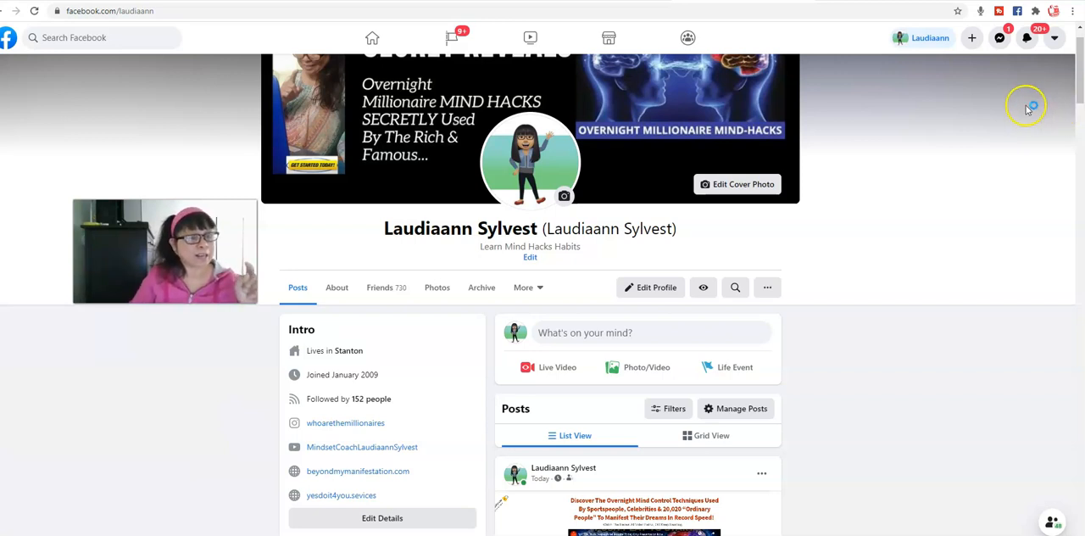
pyautogui.moveTo(938, 349)
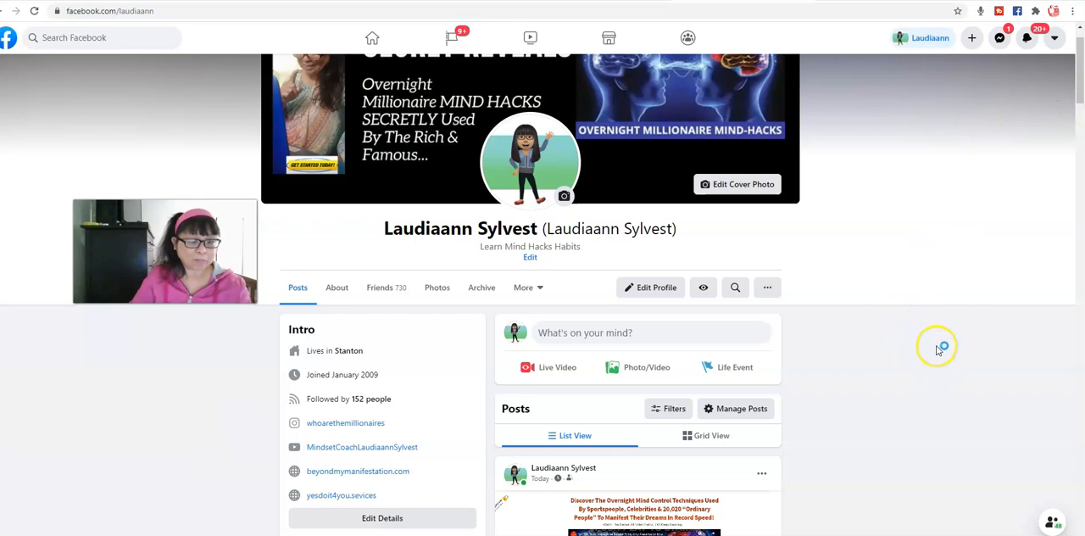
pyautogui.scroll(-3)
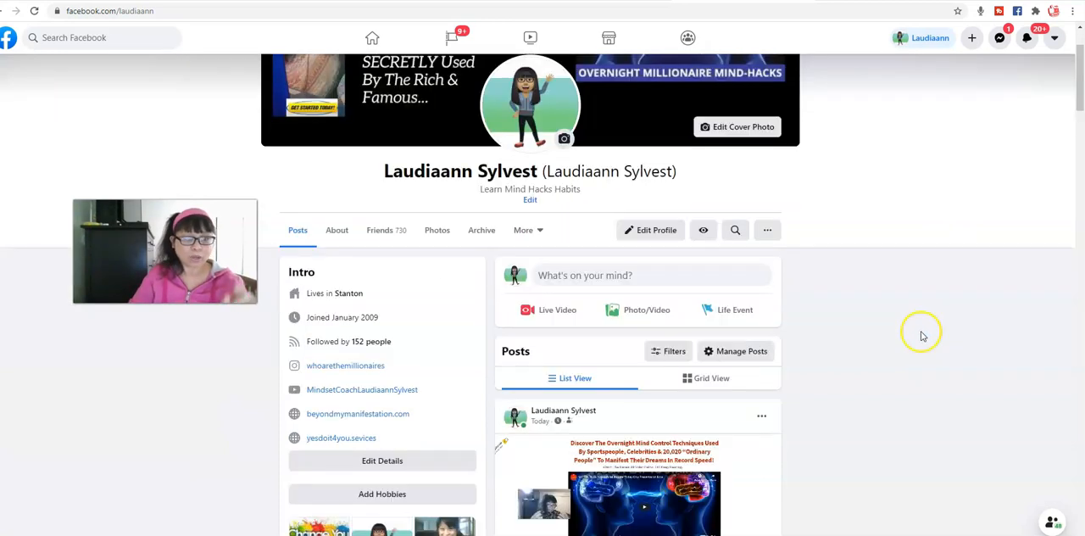
pyautogui.moveTo(921, 366)
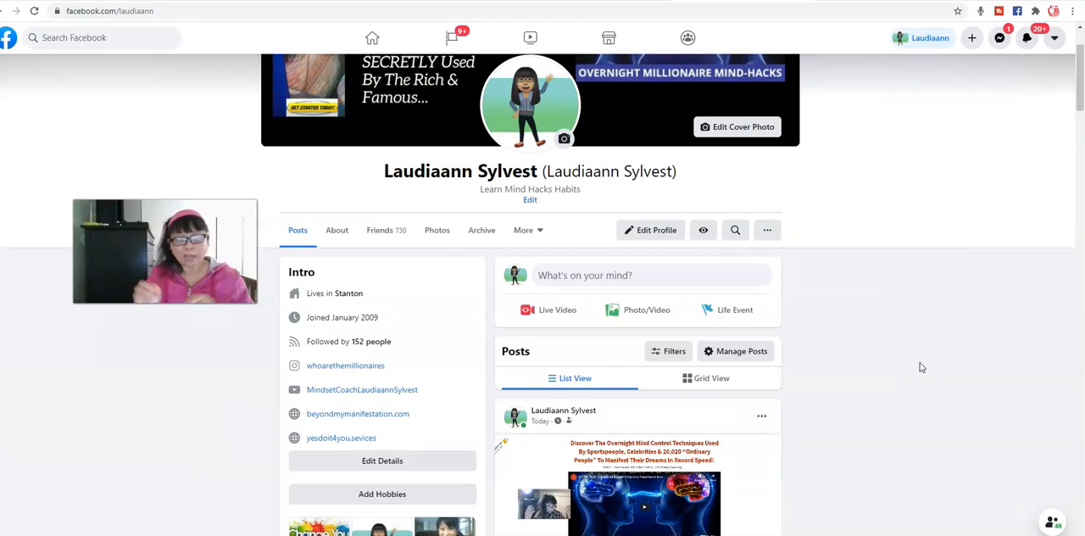
pyautogui.moveTo(842, 366)
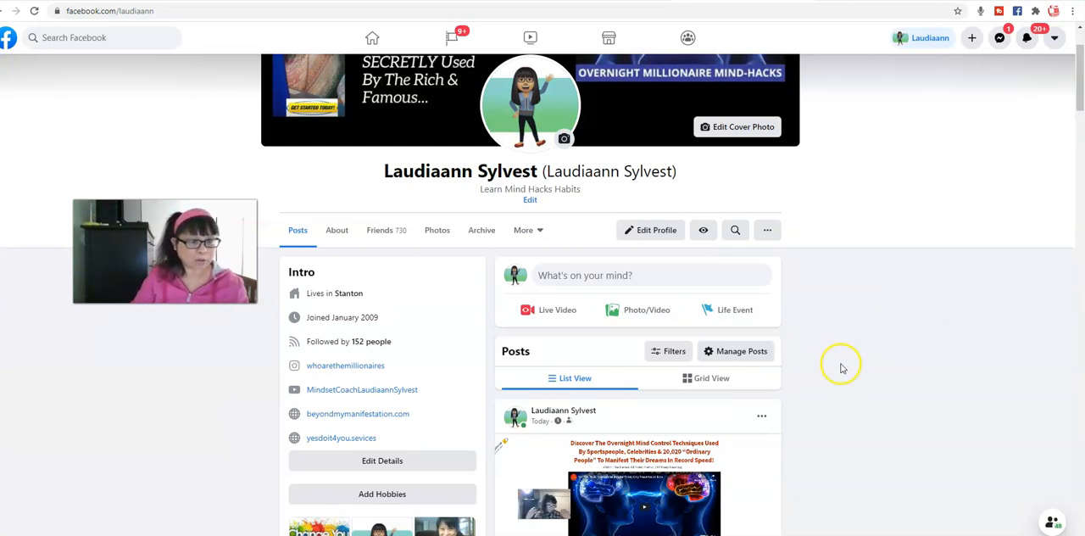
pyautogui.moveTo(864, 331)
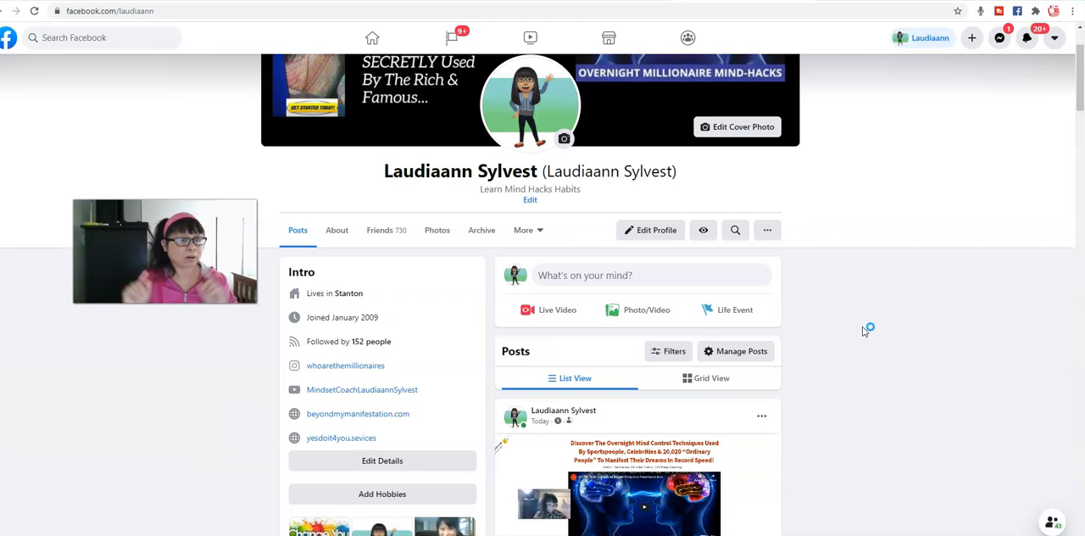
pyautogui.moveTo(864, 332)
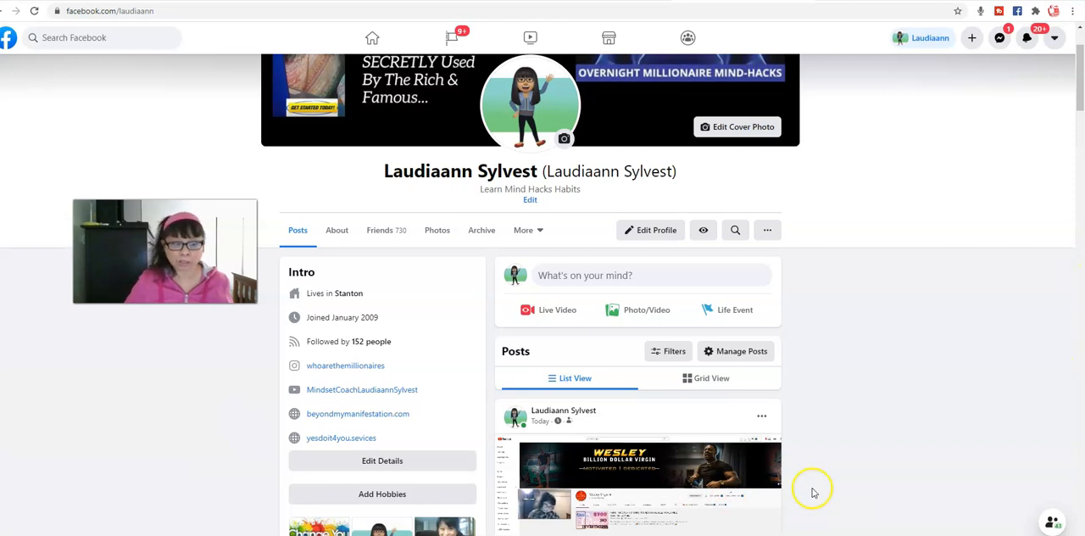
pyautogui.moveTo(1077, 89)
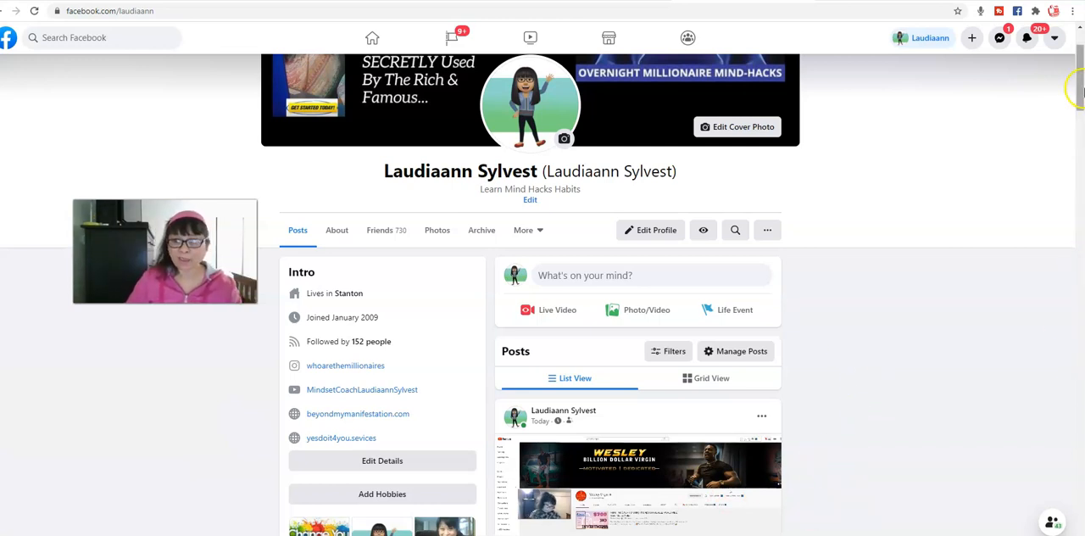
pyautogui.scroll(3)
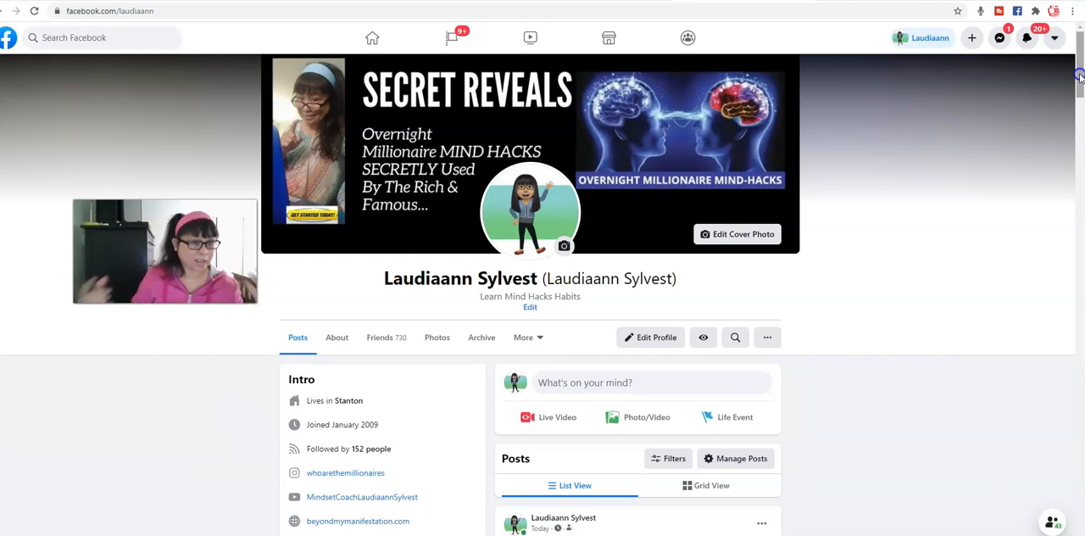
pyautogui.moveTo(1004, 100)
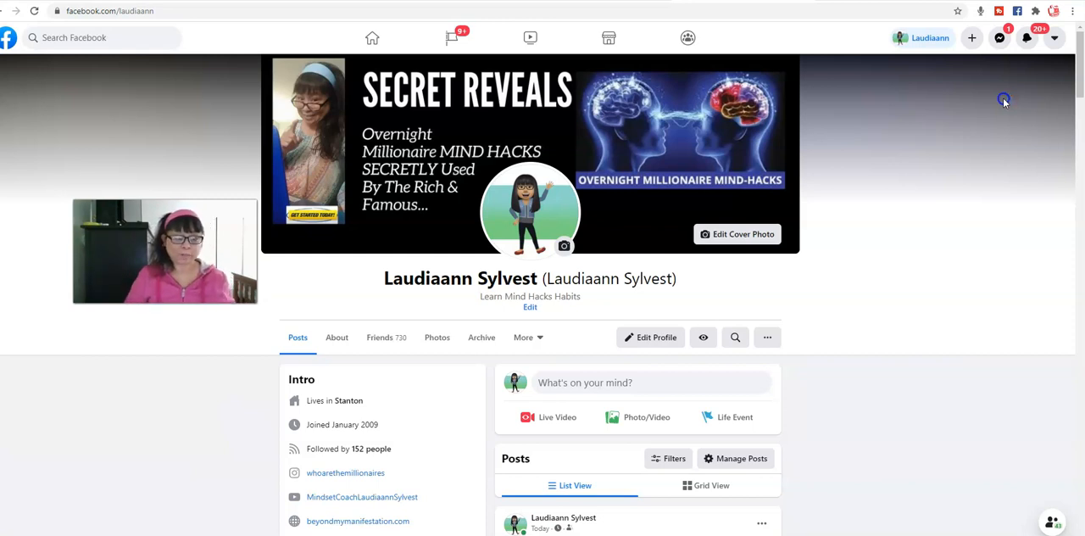
pyautogui.moveTo(1074, 110)
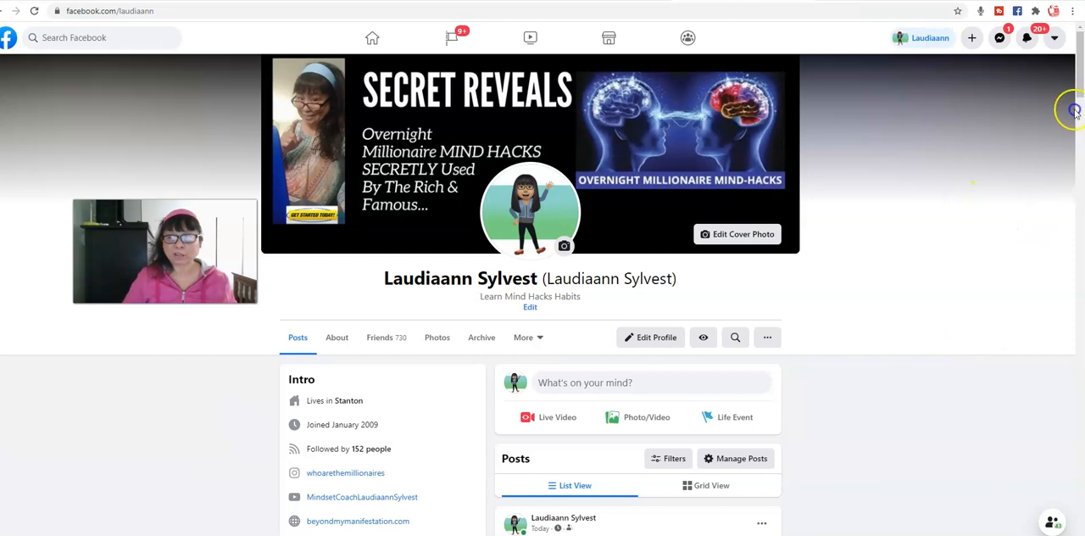
pyautogui.scroll(-3)
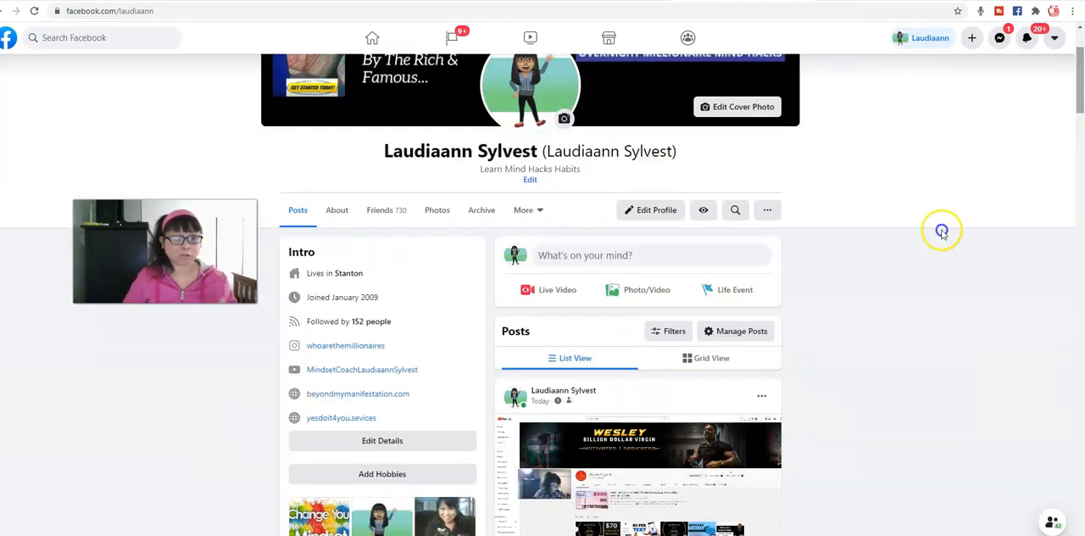
pyautogui.moveTo(894, 407)
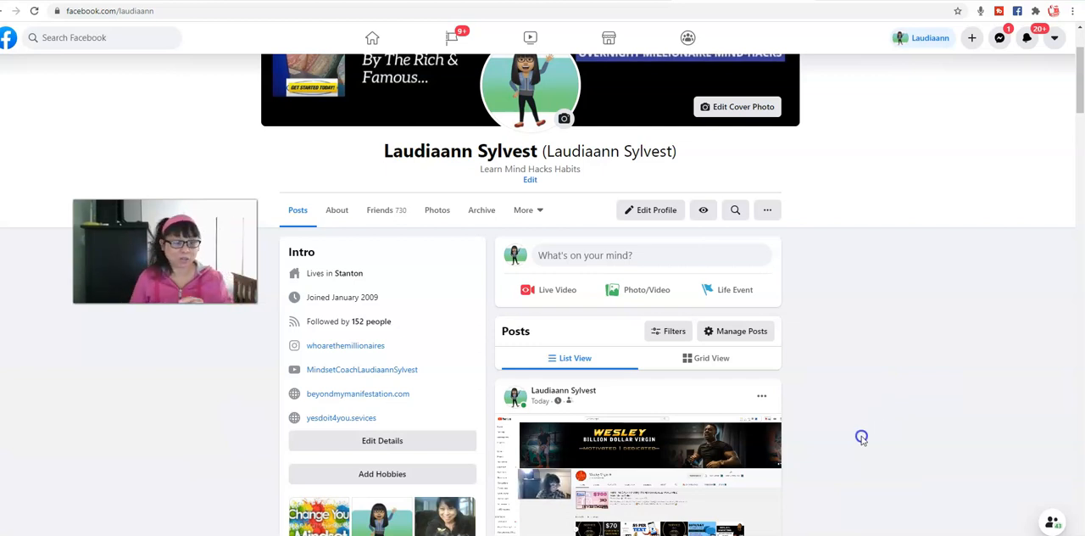
pyautogui.moveTo(861, 436)
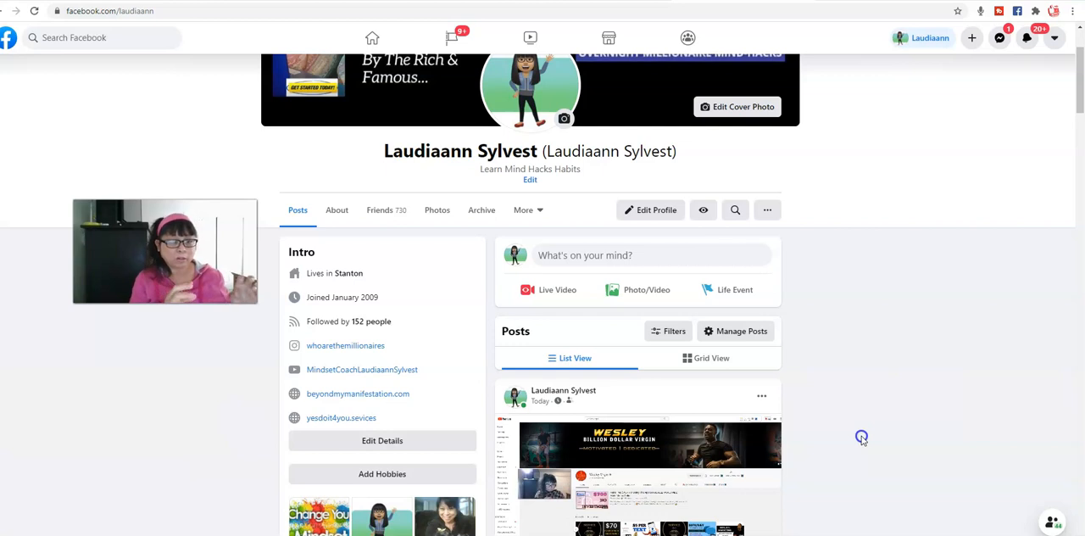
pyautogui.moveTo(863, 437)
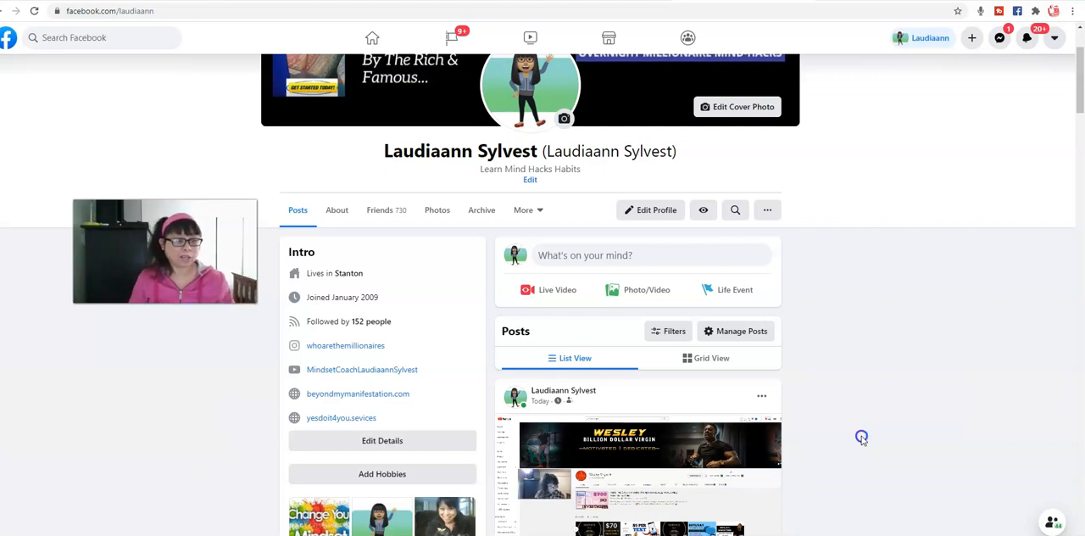
pyautogui.moveTo(864, 432)
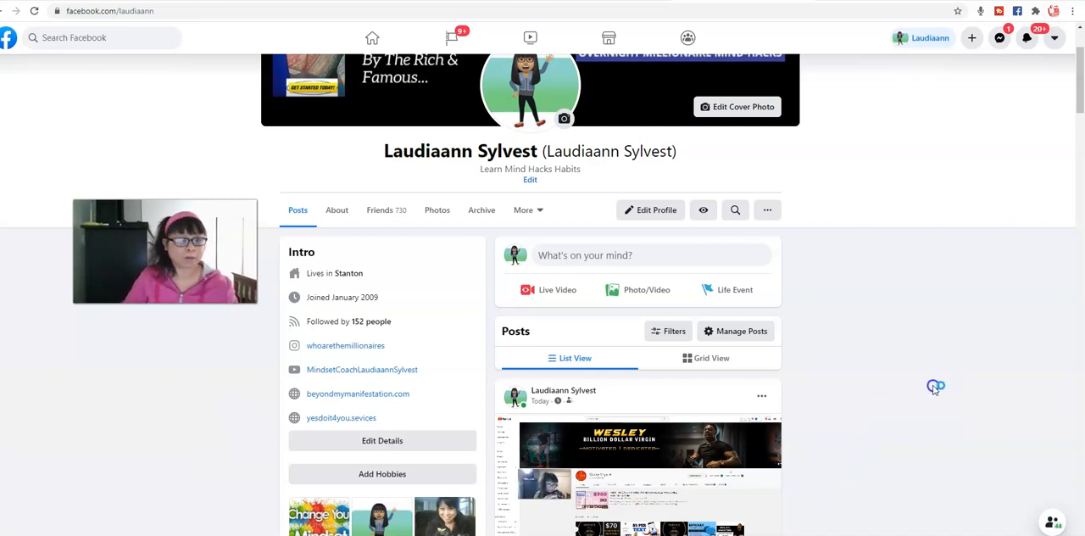
pyautogui.moveTo(884, 389)
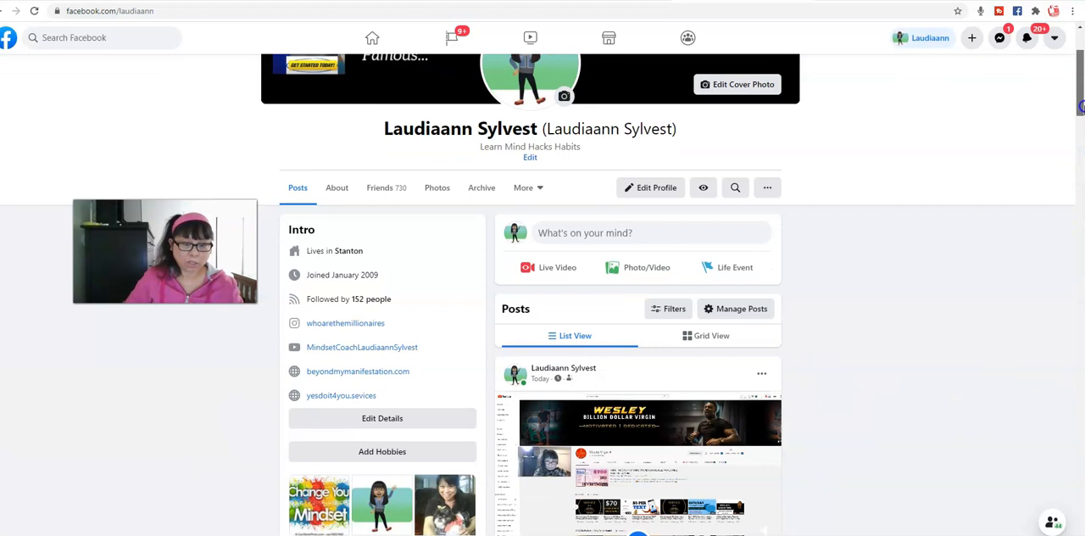
pyautogui.scroll(-3)
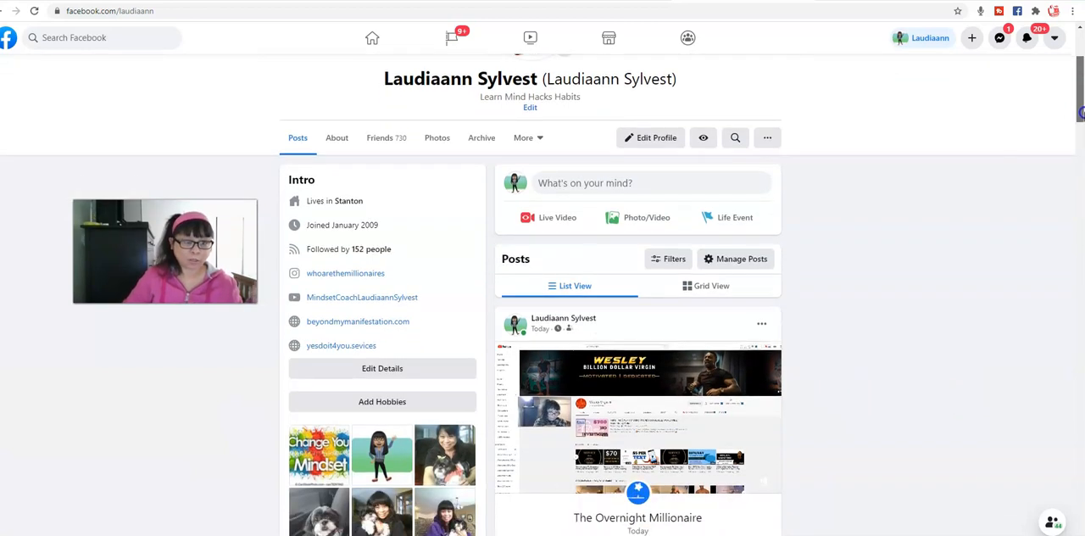
pyautogui.scroll(-3)
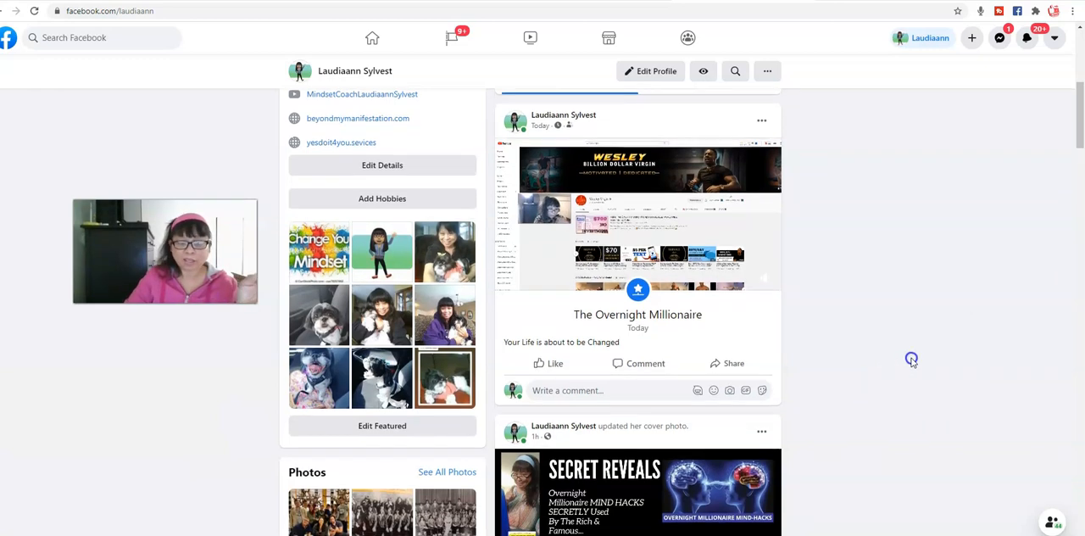
pyautogui.scroll(-3)
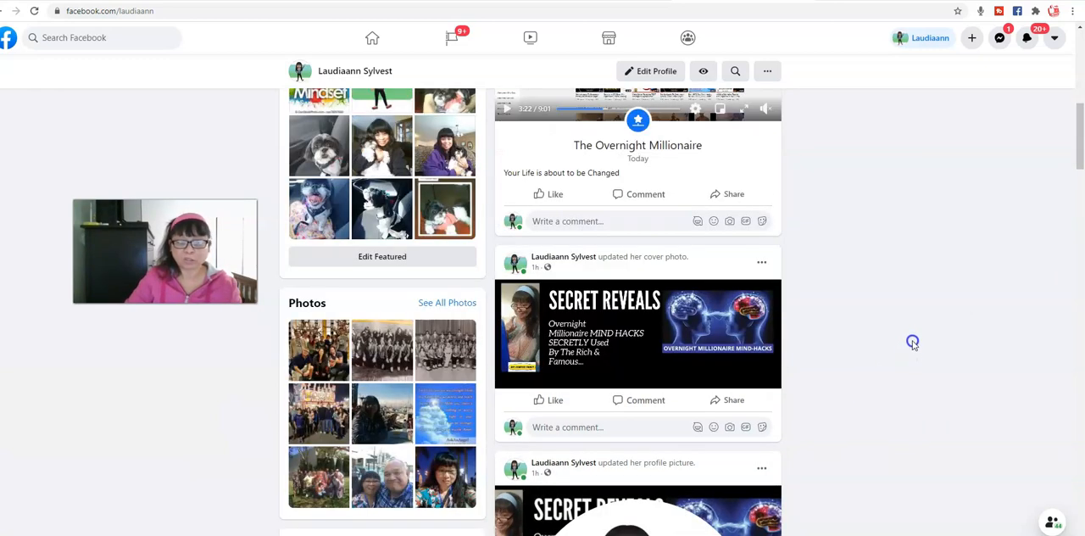
pyautogui.scroll(-3)
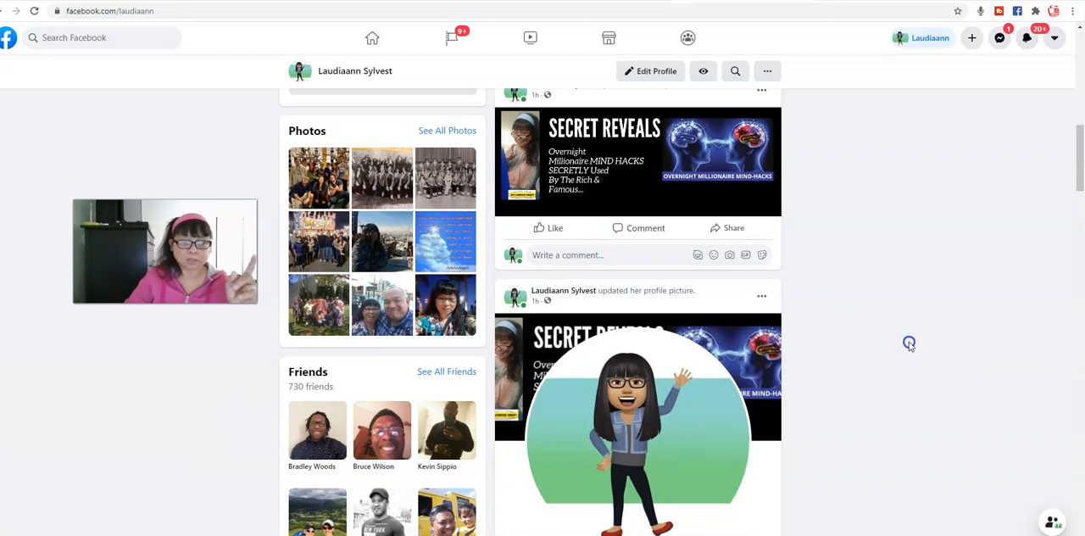
pyautogui.scroll(-3)
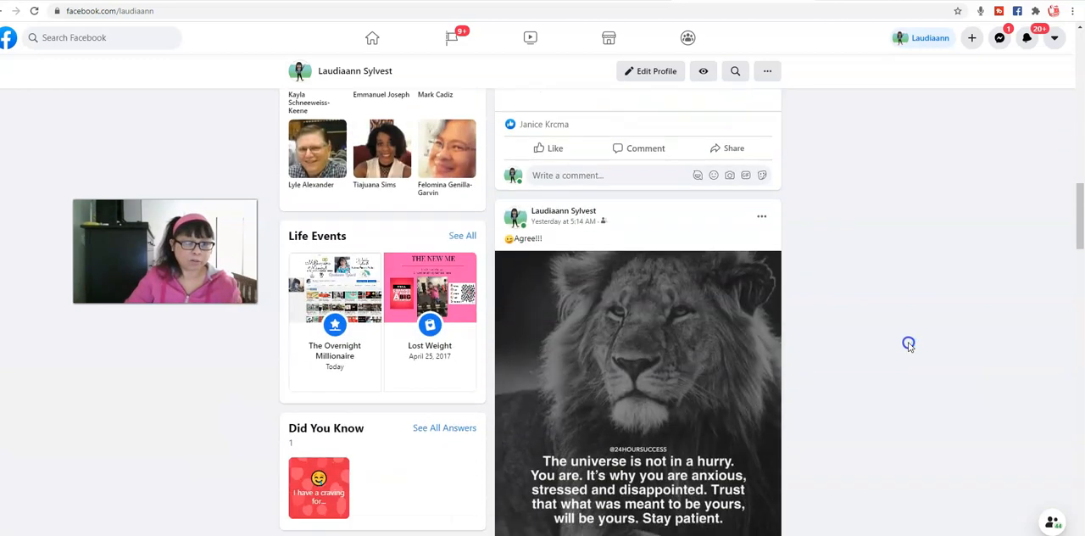
pyautogui.scroll(-3)
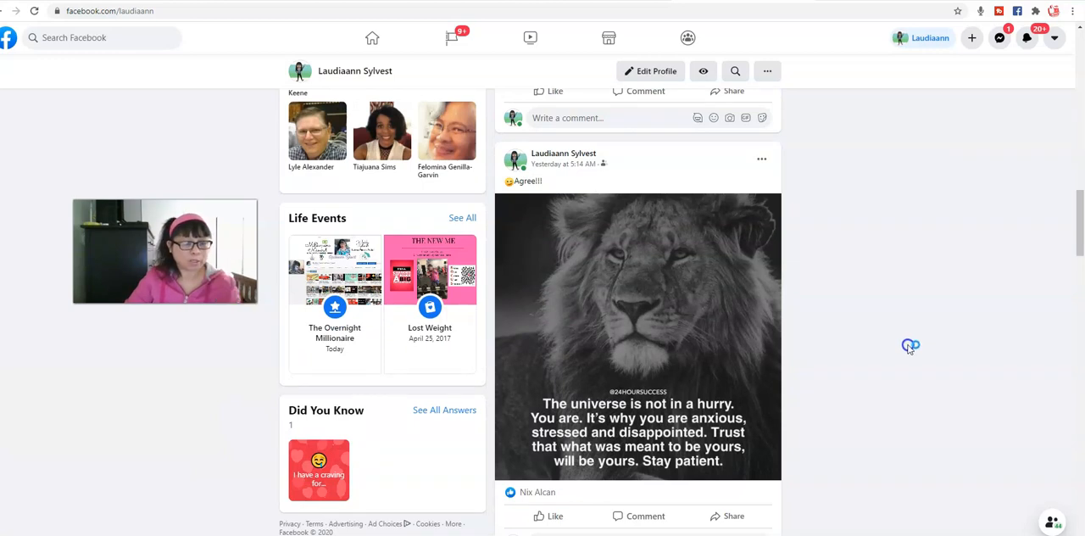
pyautogui.scroll(-3)
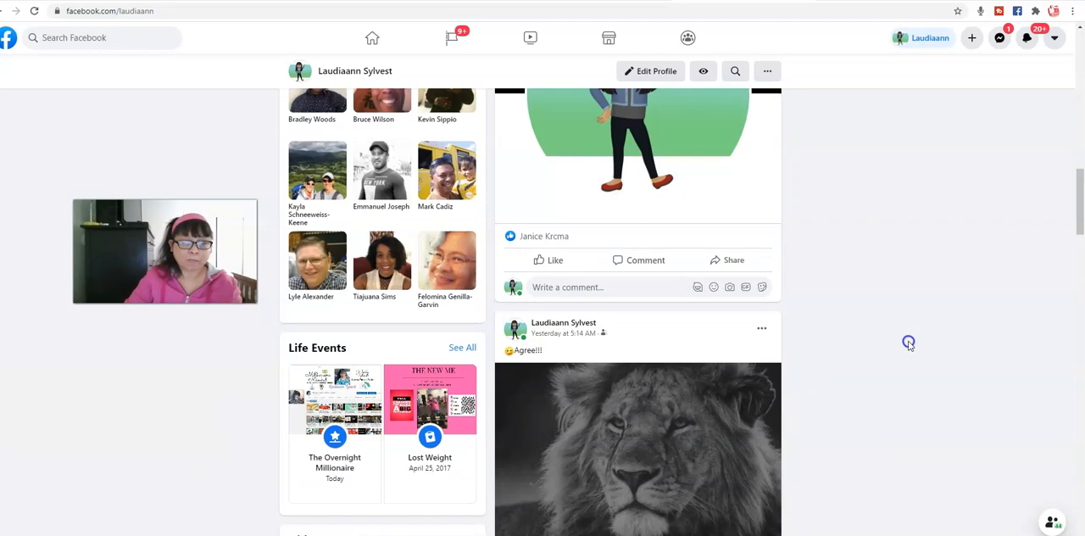
pyautogui.scroll(3)
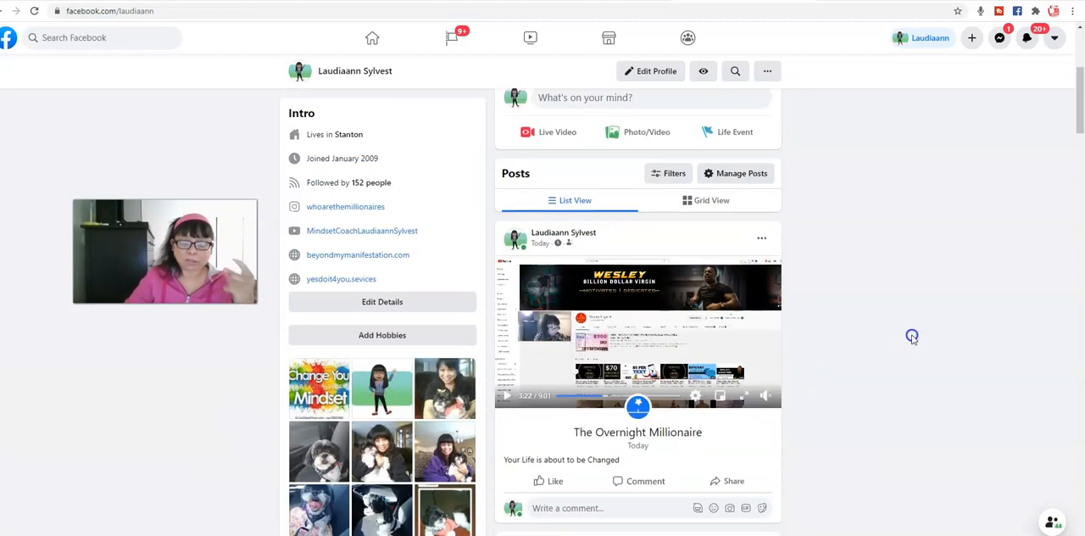
pyautogui.scroll(3)
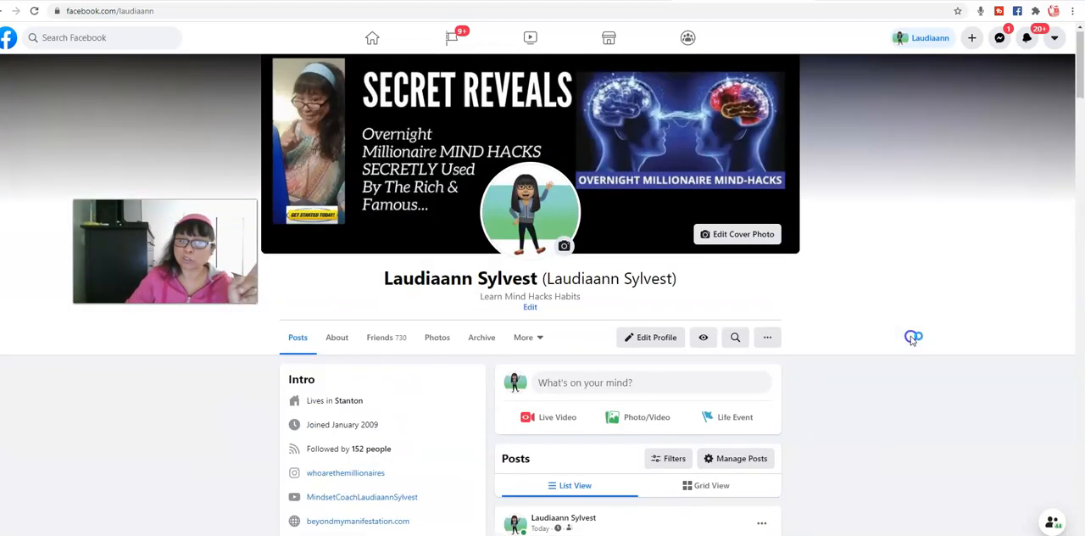
pyautogui.moveTo(918, 365)
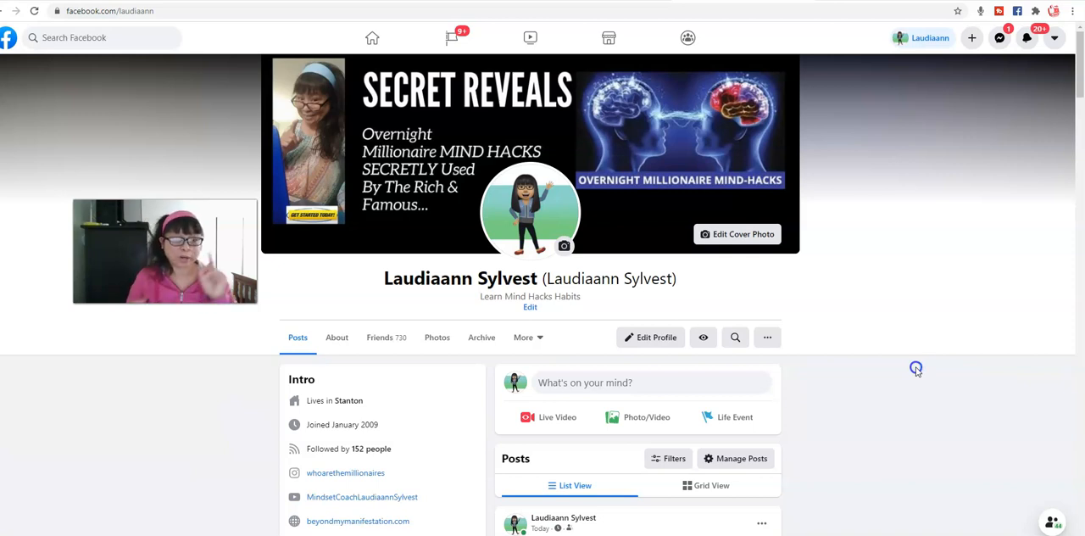
pyautogui.moveTo(787, 376)
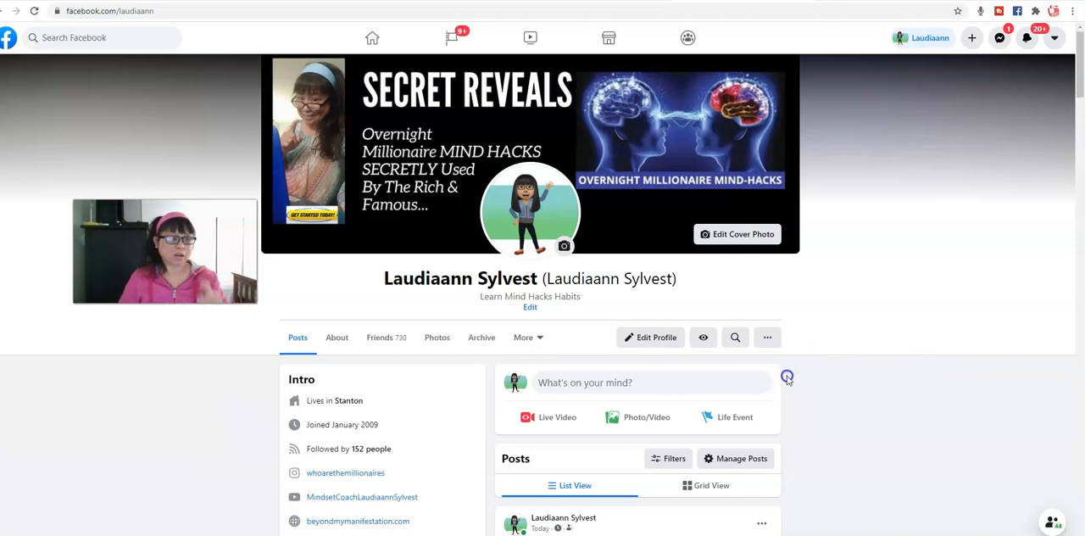
pyautogui.moveTo(946, 217)
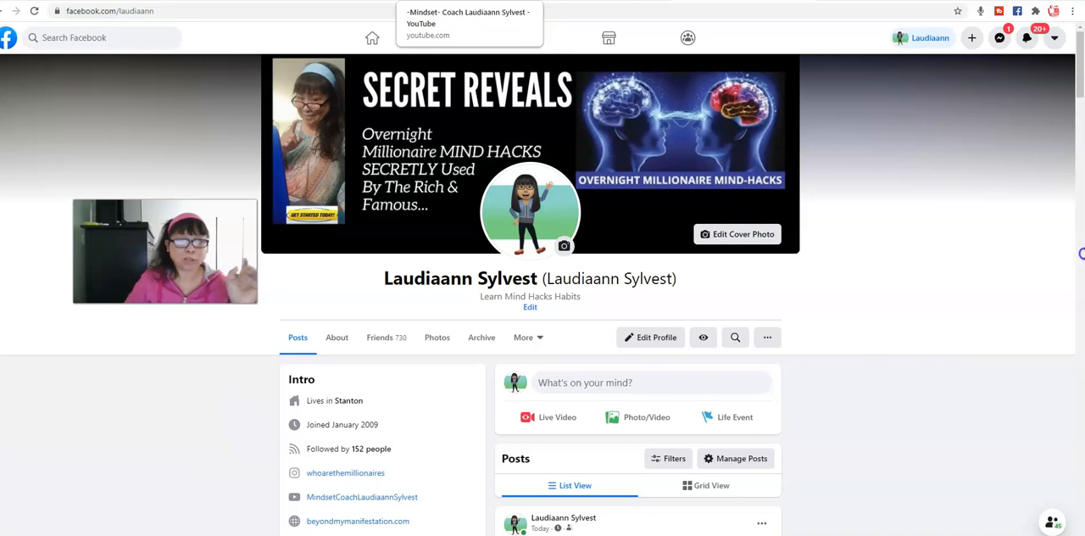
# Step: Follow the MindsetCoachLaudiaannSylvest YouTube link from the Facebook Intro
pyautogui.click(469, 23)
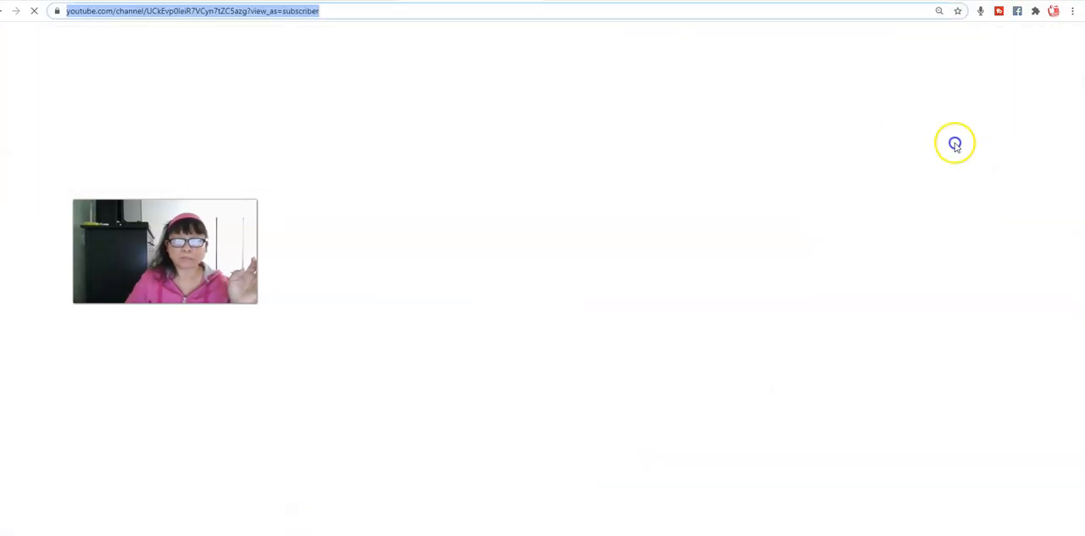
pyautogui.moveTo(857, 102)
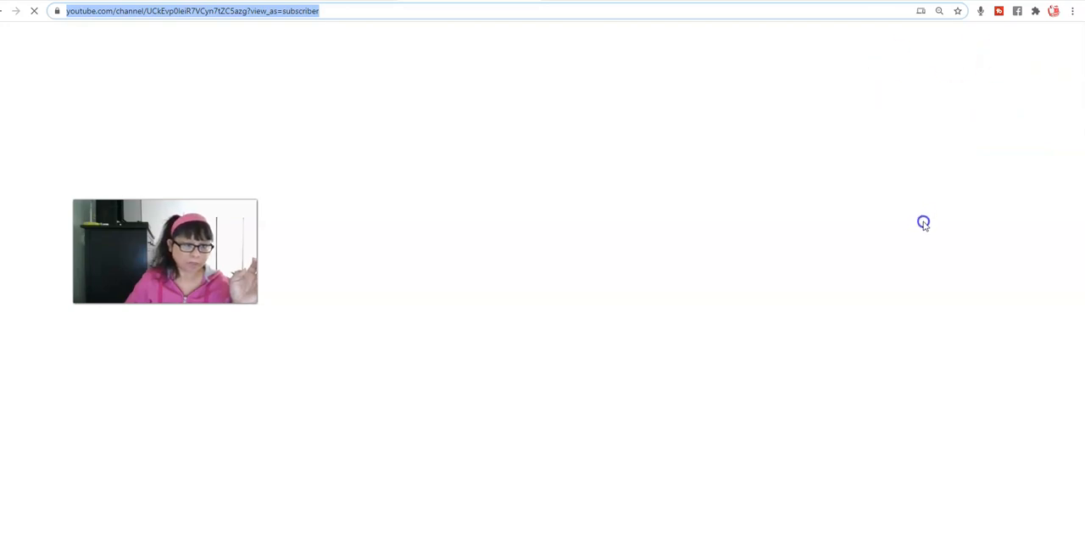
pyautogui.moveTo(906, 223)
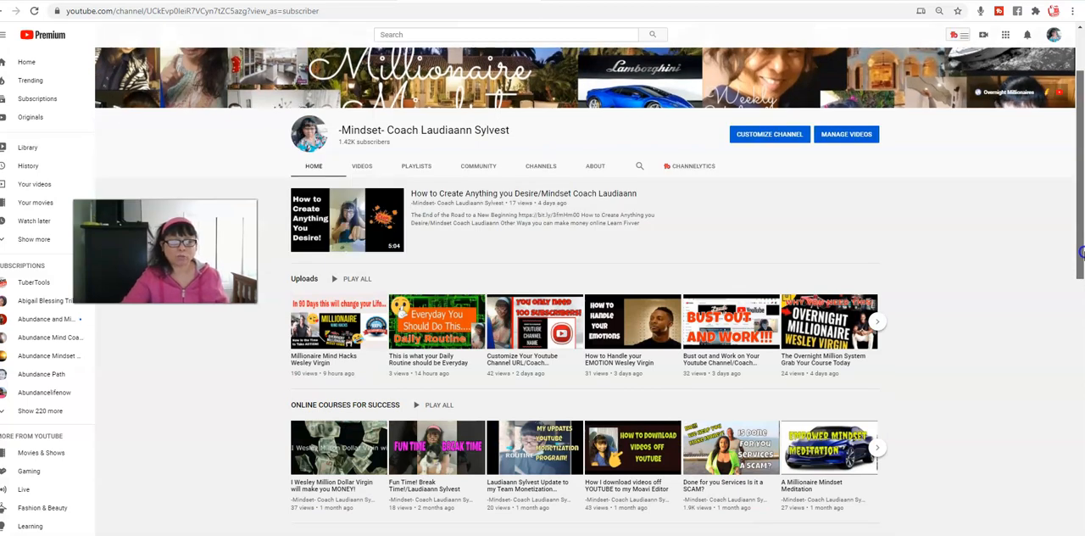
# Step: Scroll the channel Home tab through the featured video, uploads and online courses rows
pyautogui.scroll(-3)
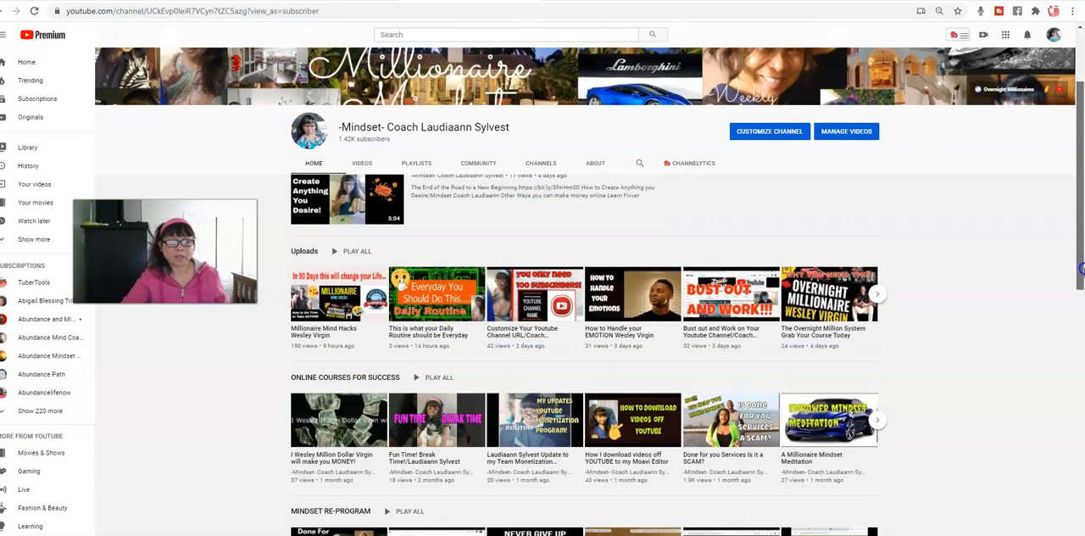
pyautogui.scroll(-3)
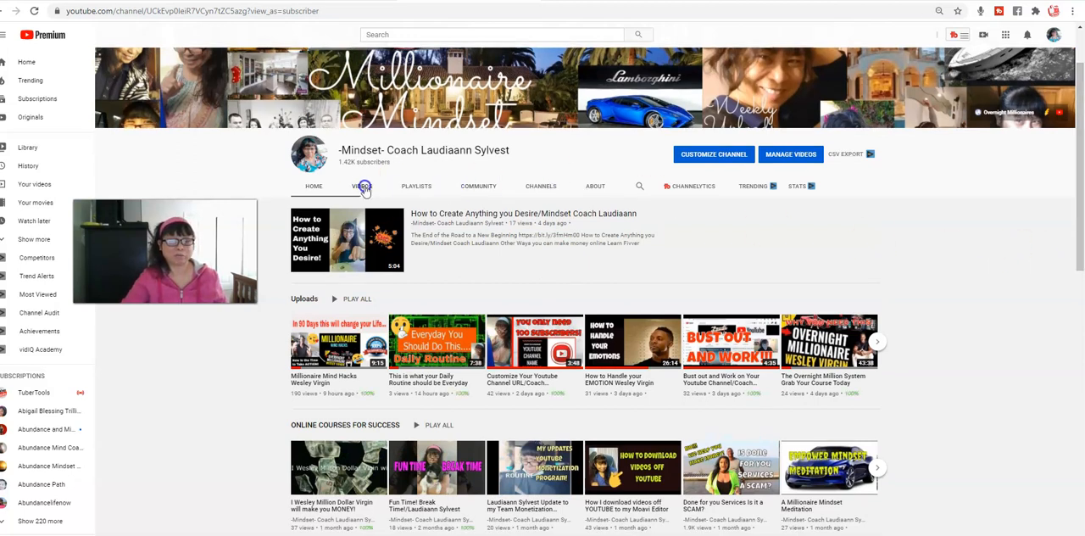
# Step: Switch to the channel's VIDEOS tab and browse the first uploads
pyautogui.click(362, 186)
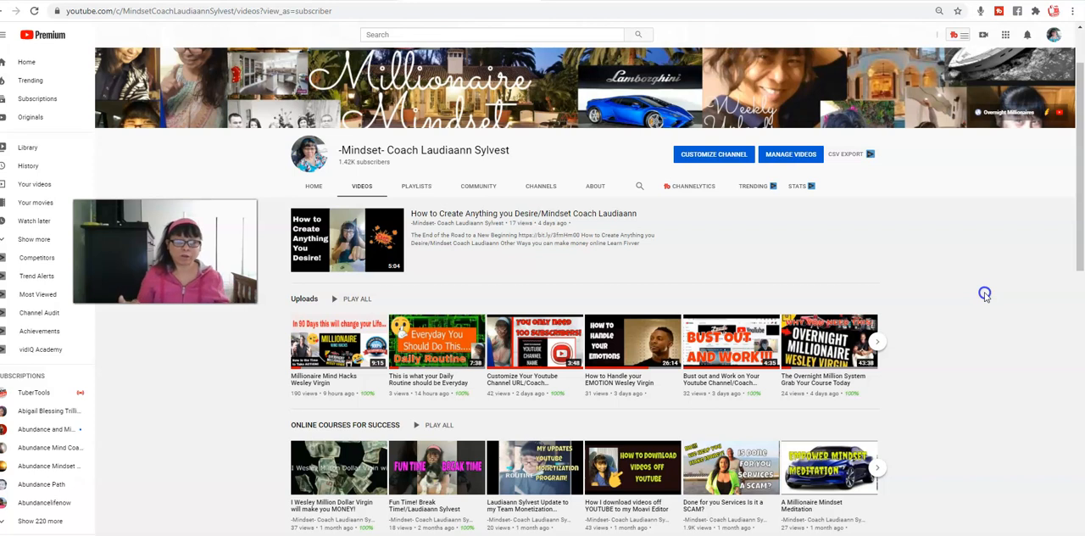
pyautogui.moveTo(992, 350)
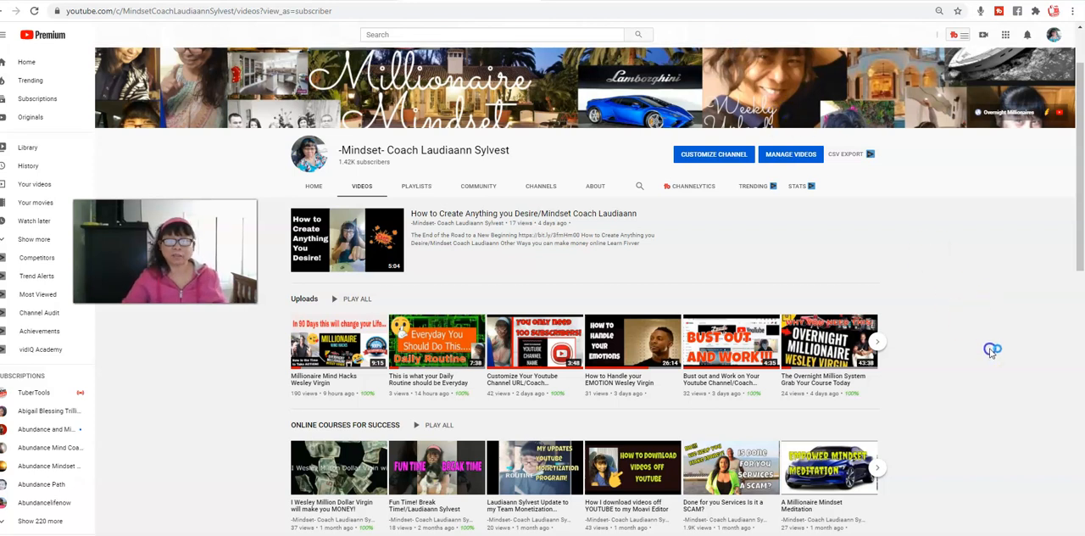
pyautogui.scroll(-3)
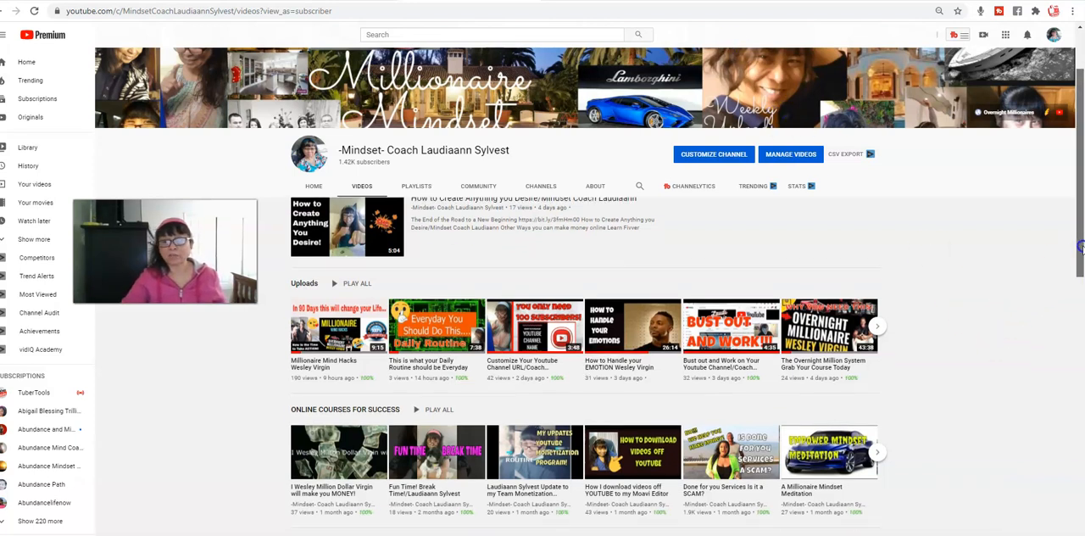
pyautogui.scroll(3)
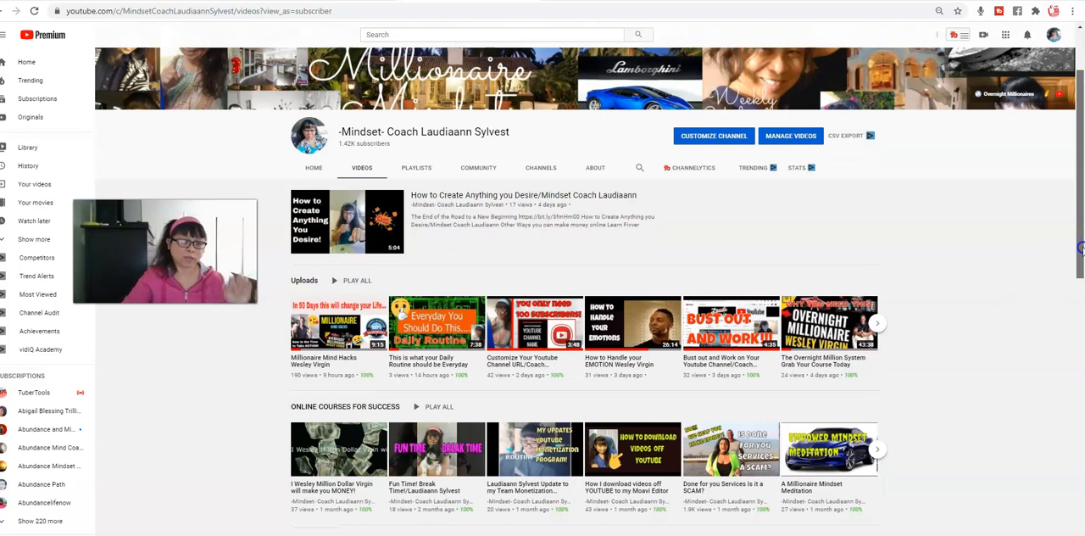
pyautogui.scroll(-3)
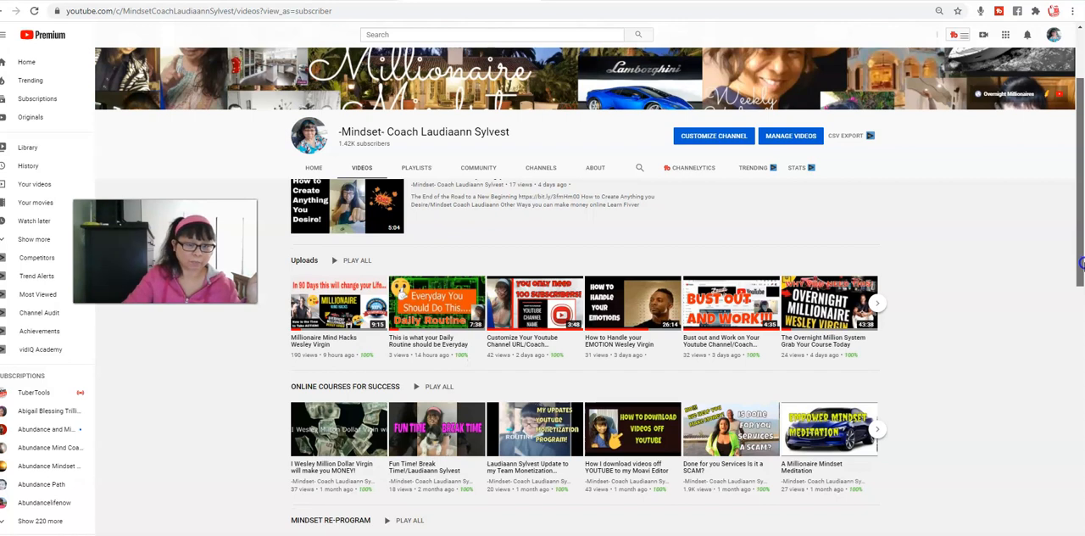
pyautogui.scroll(3)
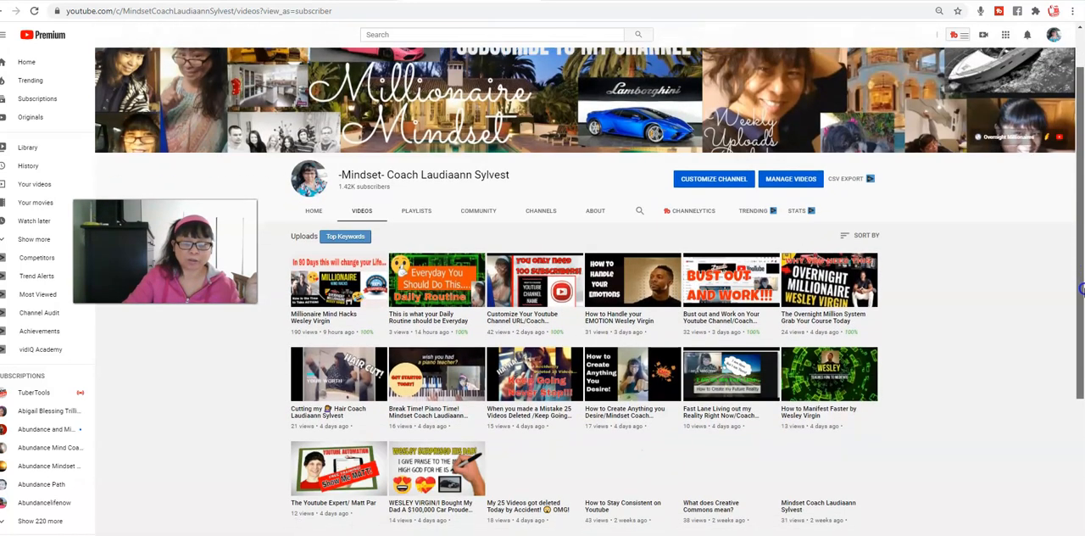
pyautogui.scroll(-3)
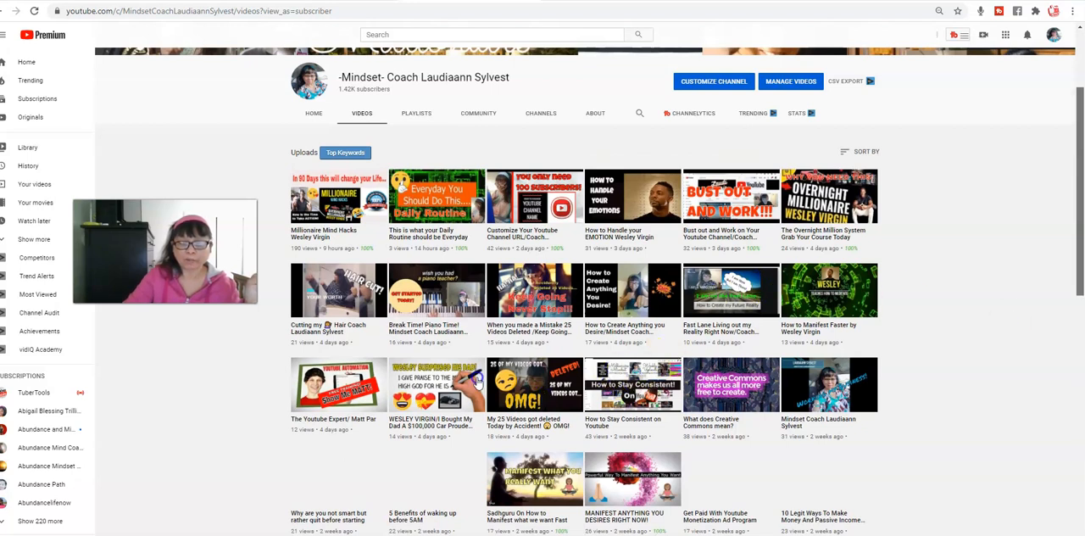
# Step: Scroll further down the uploads grid, then back up to the banner
pyautogui.scroll(-3)
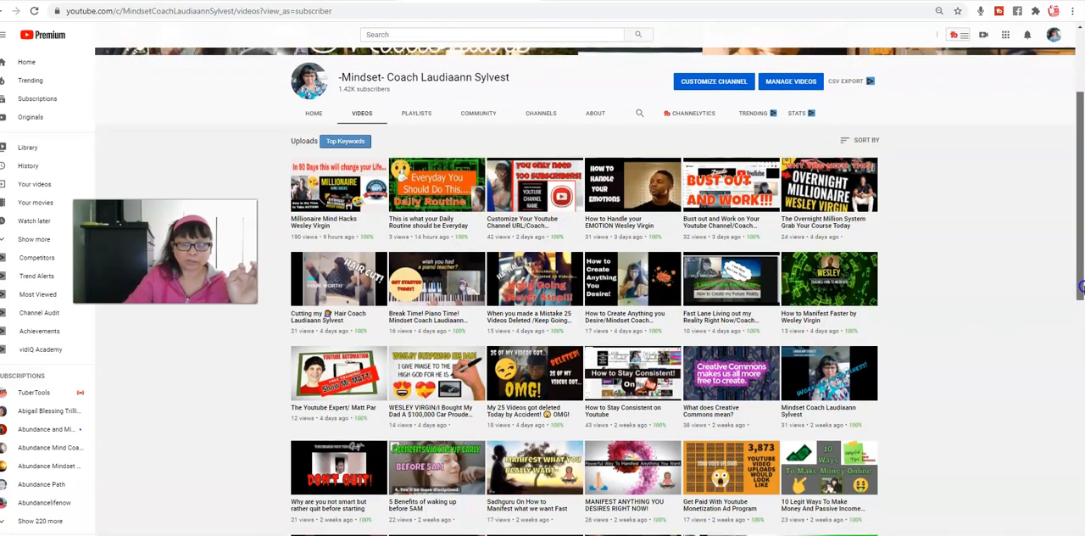
pyautogui.scroll(3)
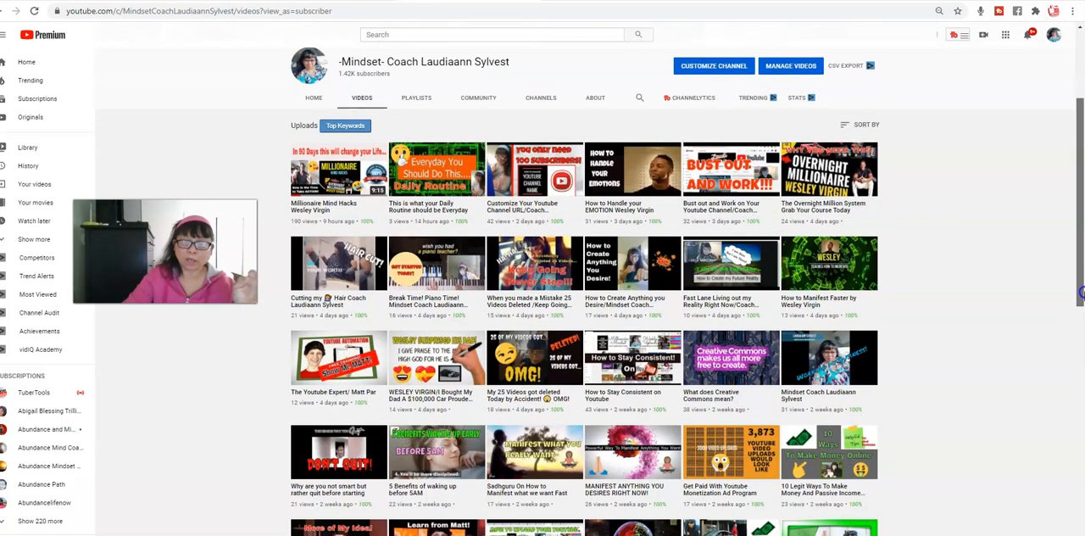
pyautogui.scroll(3)
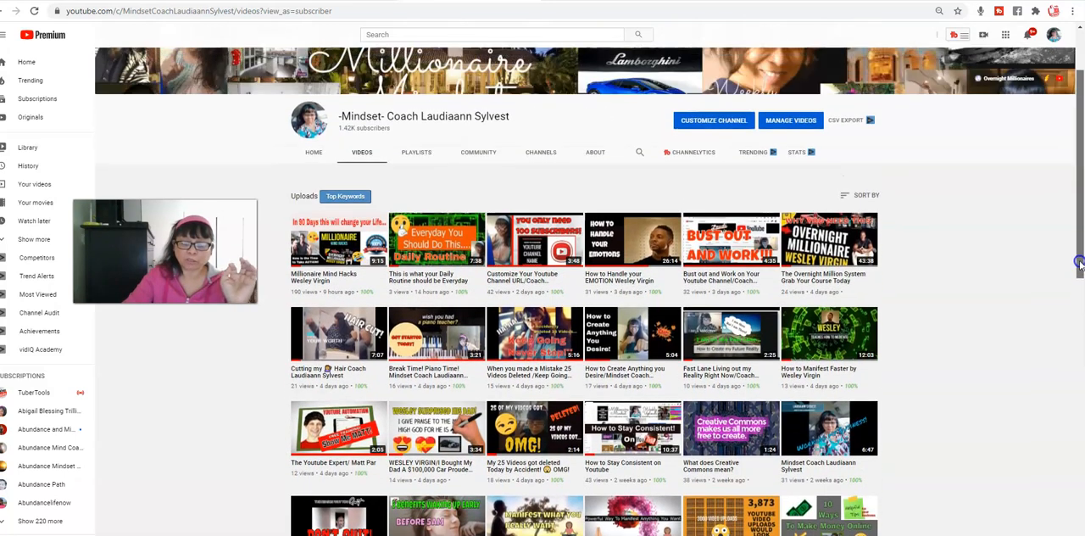
pyautogui.scroll(3)
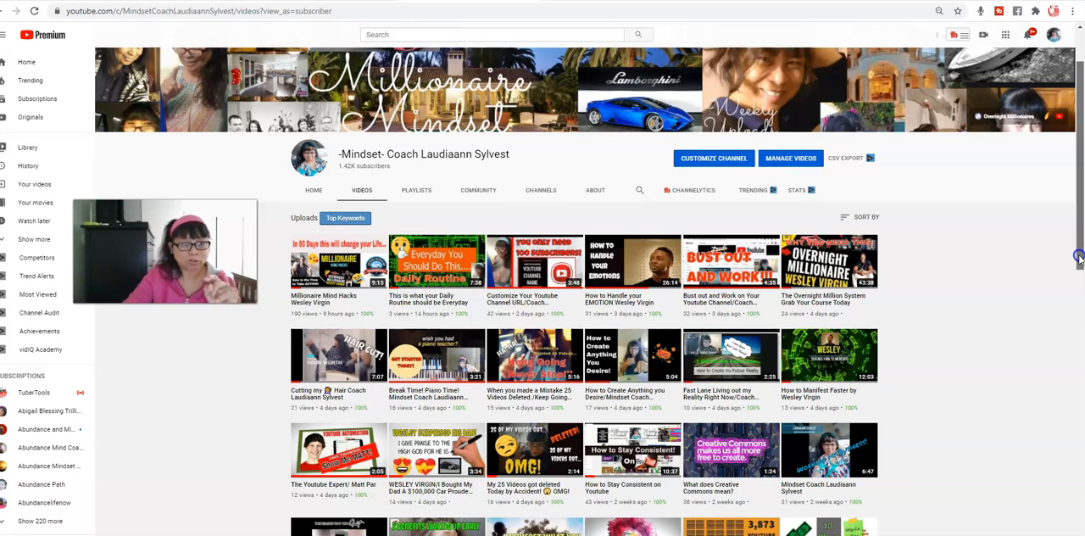
pyautogui.scroll(3)
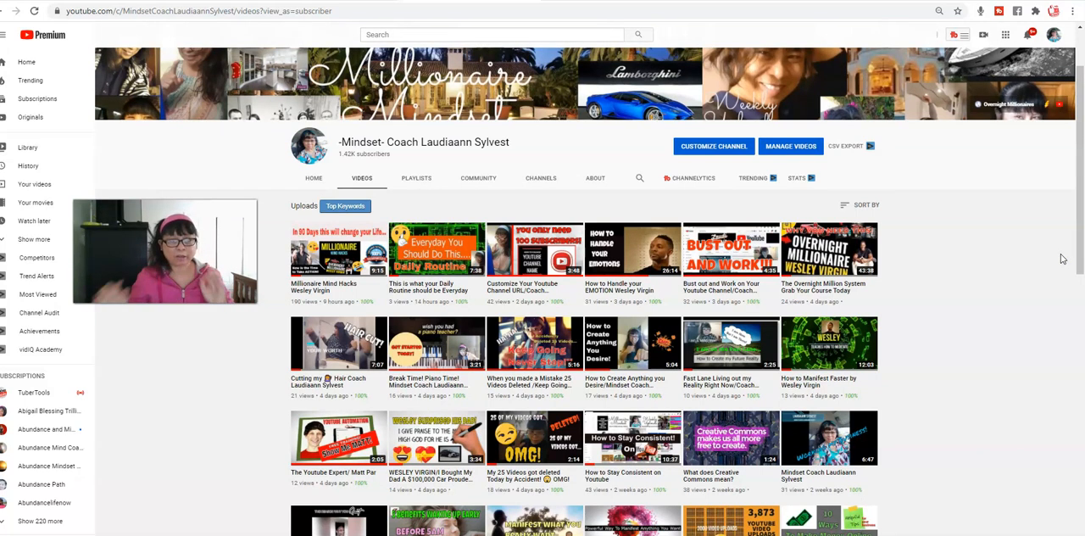
pyautogui.scroll(3)
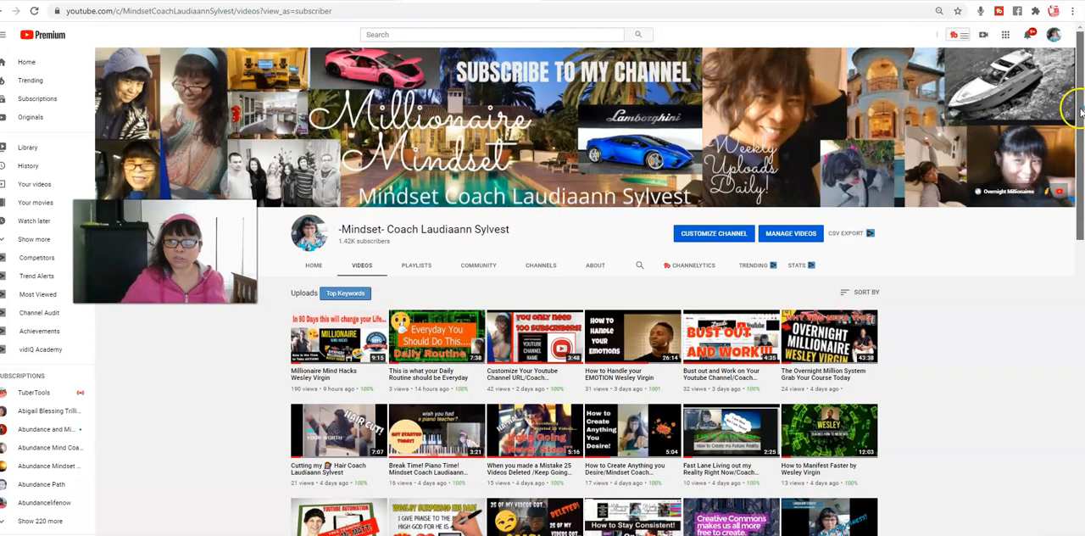
pyautogui.moveTo(582, 93)
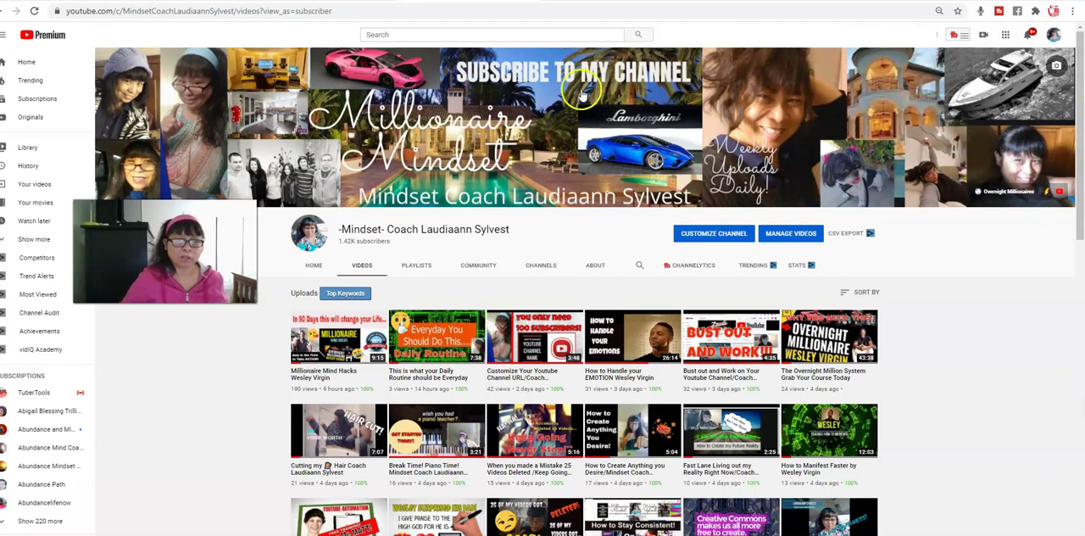
pyautogui.moveTo(424, 34)
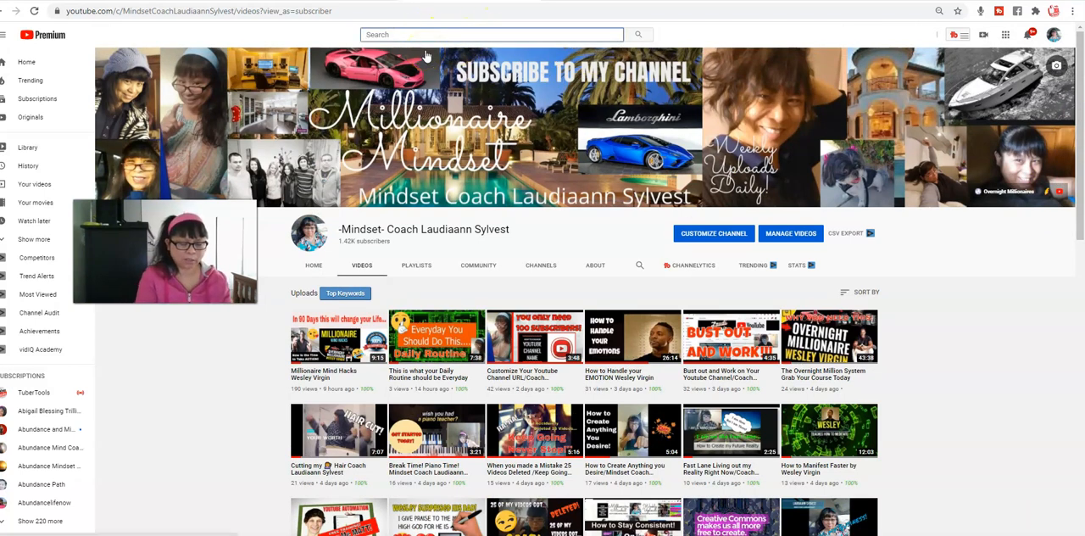
# Step: Search YouTube for "Laudi Music" and open the Laudi Music channel from the results
pyautogui.write('Laudi')
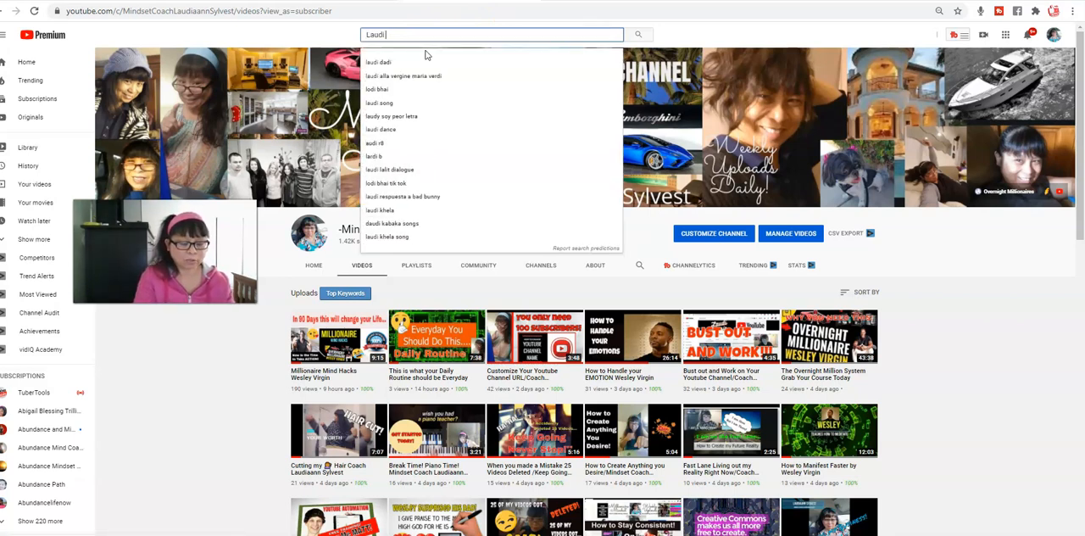
pyautogui.write('Music')
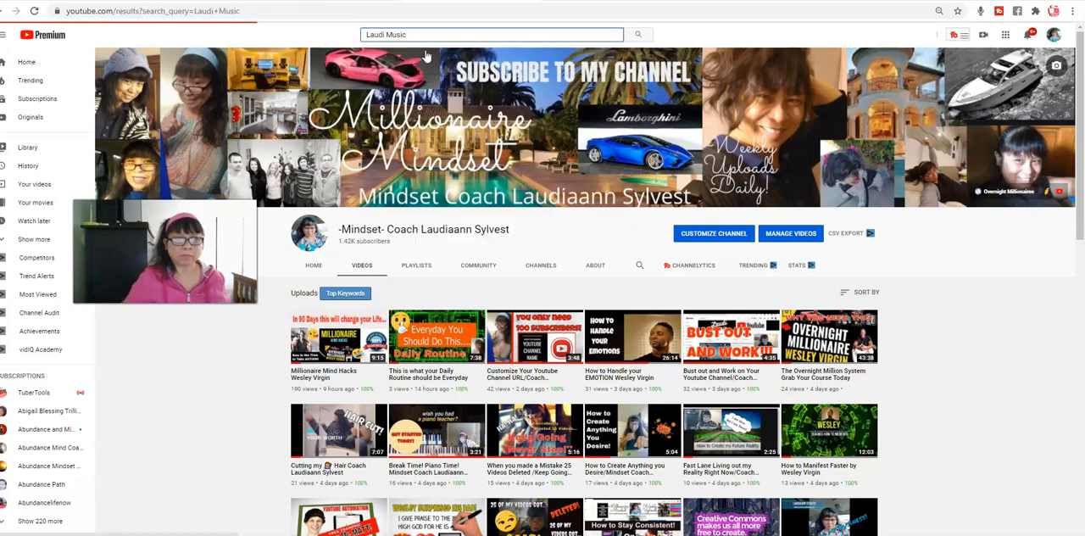
pyautogui.moveTo(1022, 449)
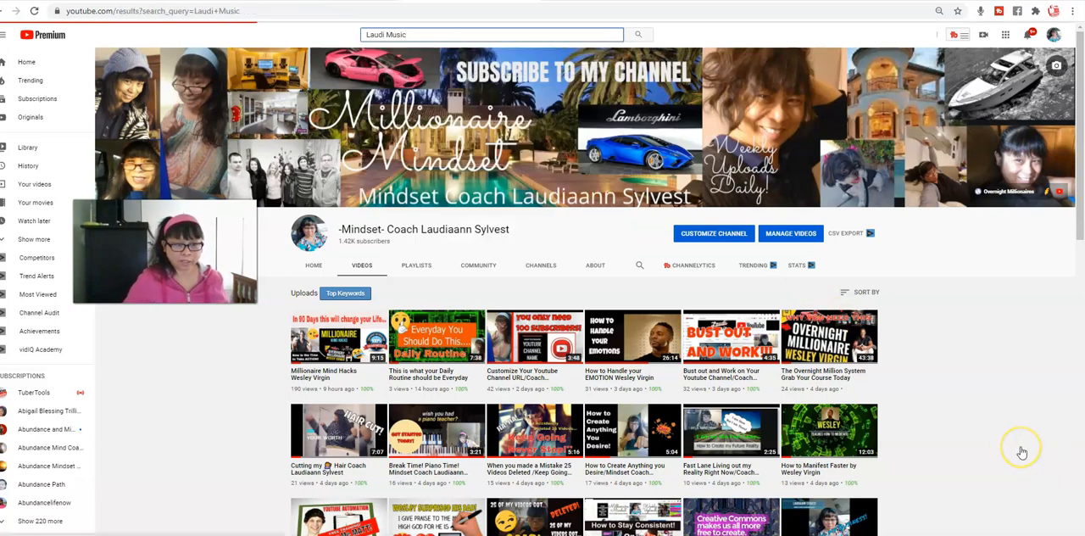
pyautogui.click(637, 34)
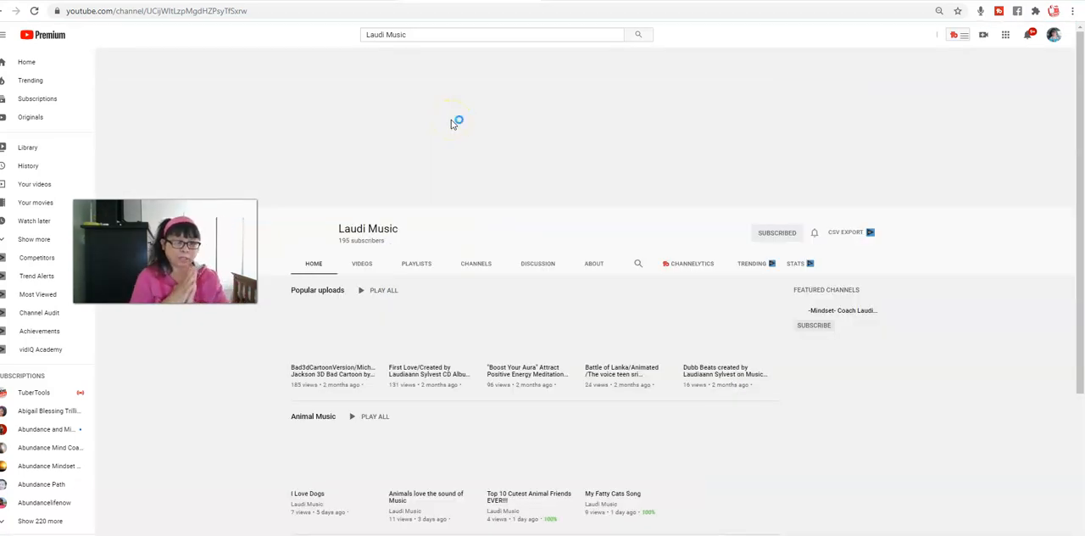
pyautogui.moveTo(450, 124)
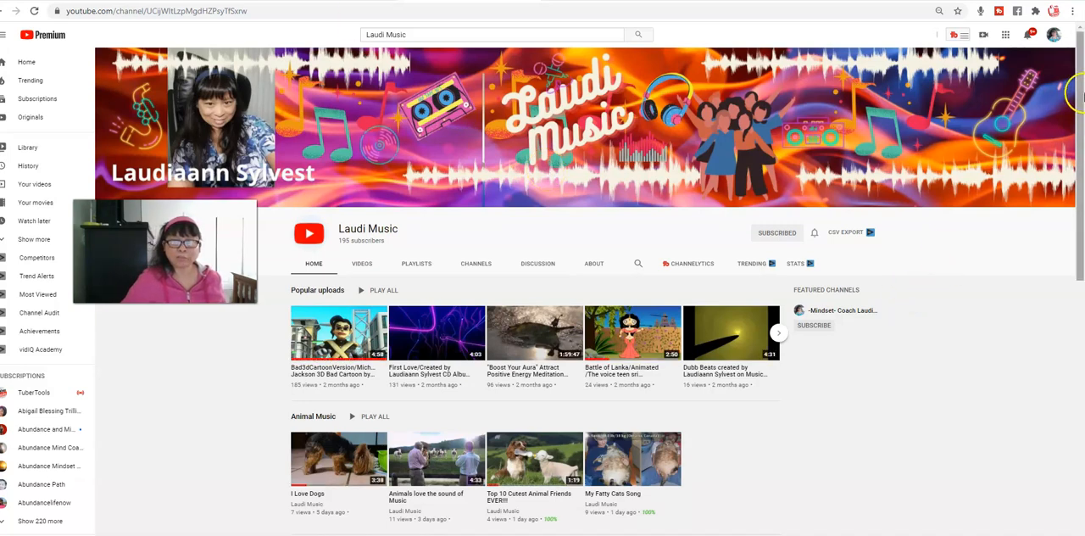
pyautogui.scroll(-3)
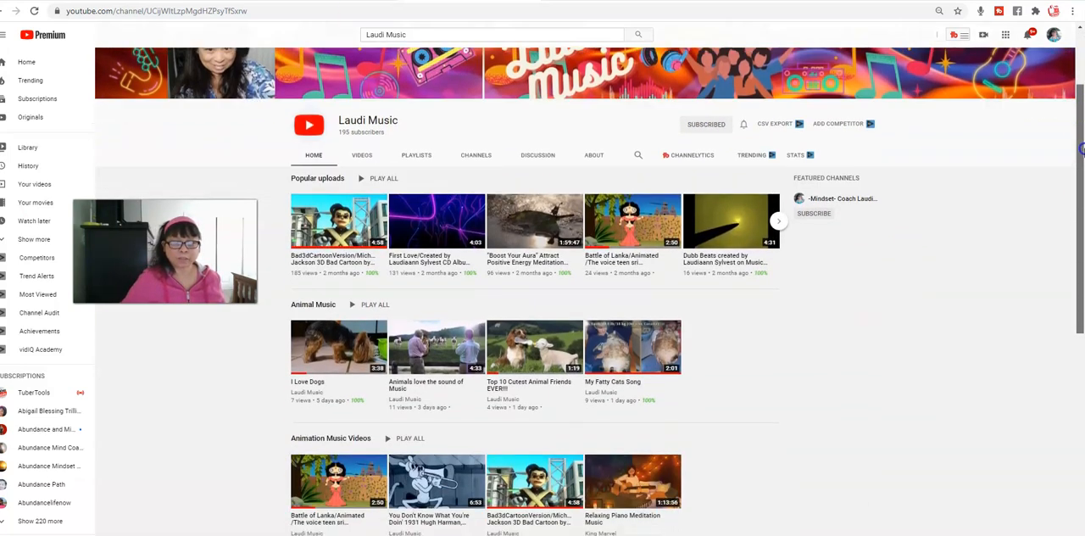
pyautogui.scroll(3)
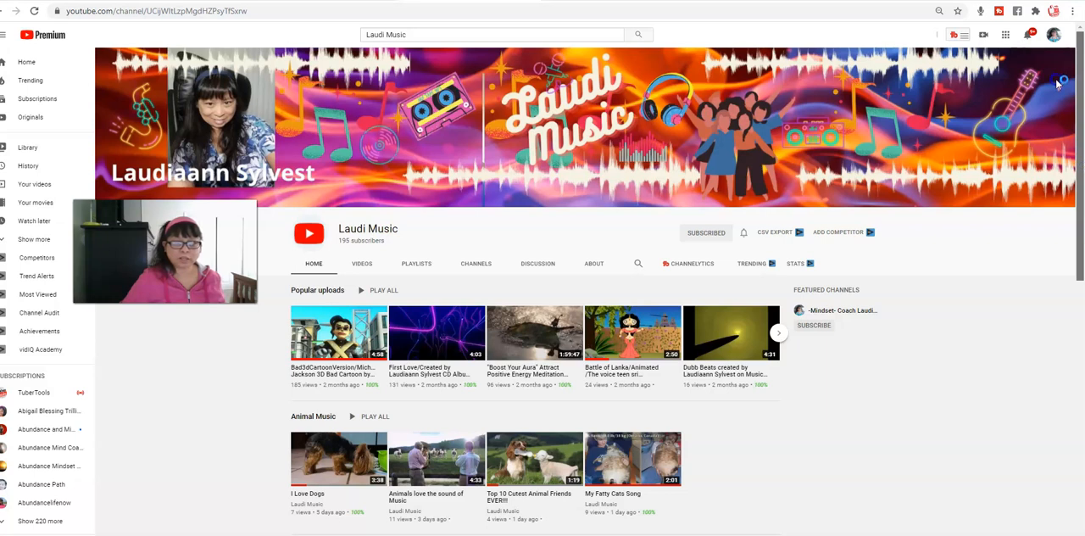
pyautogui.moveTo(627, 495)
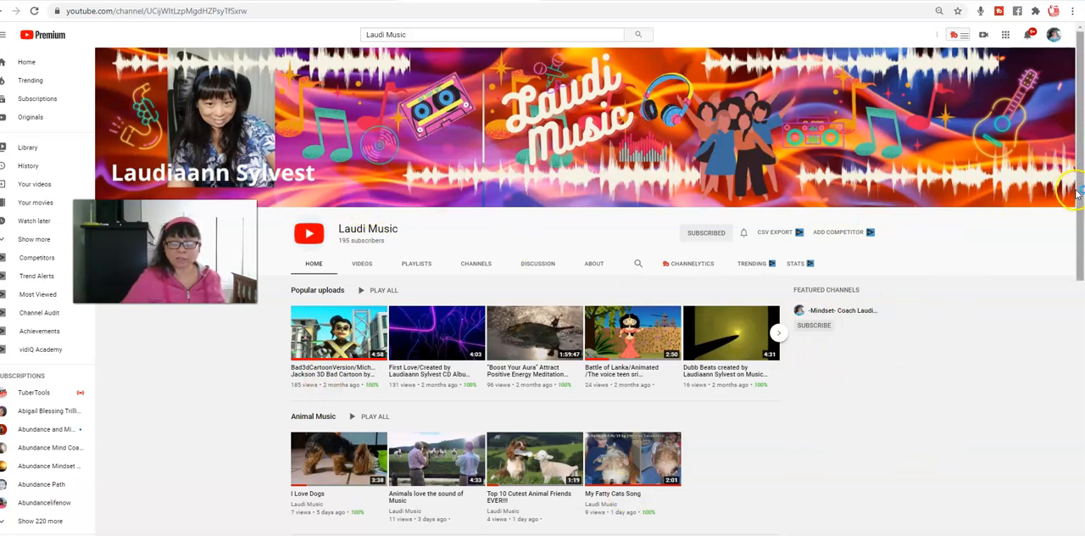
pyautogui.scroll(-3)
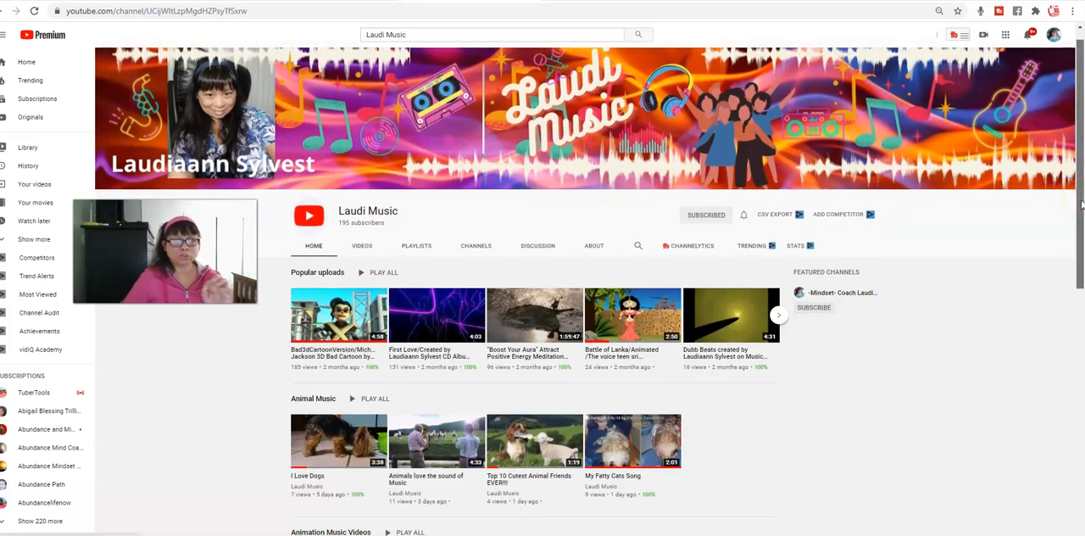
pyautogui.scroll(-3)
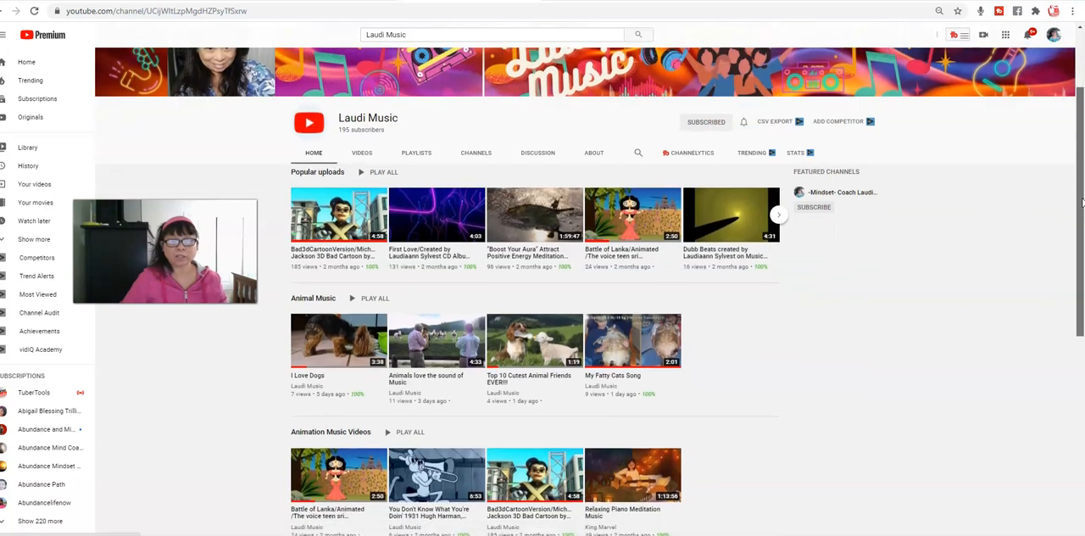
pyautogui.scroll(-3)
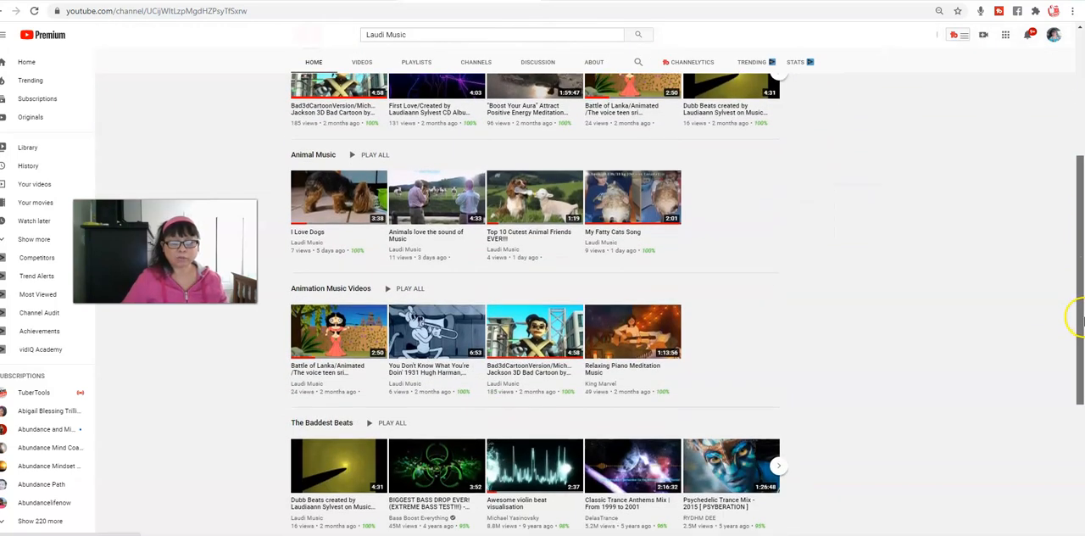
pyautogui.scroll(3)
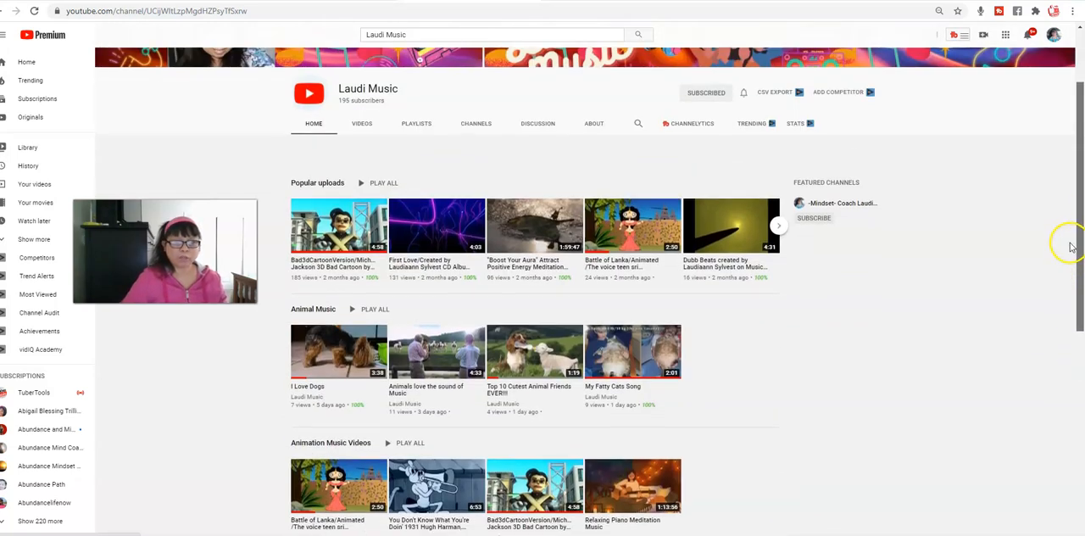
pyautogui.scroll(3)
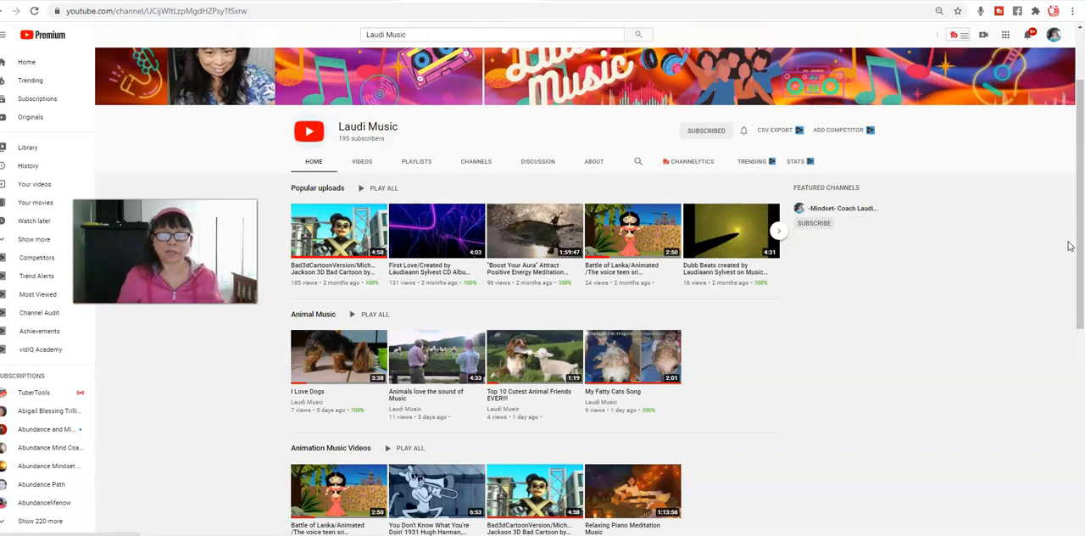
pyautogui.moveTo(1077, 284)
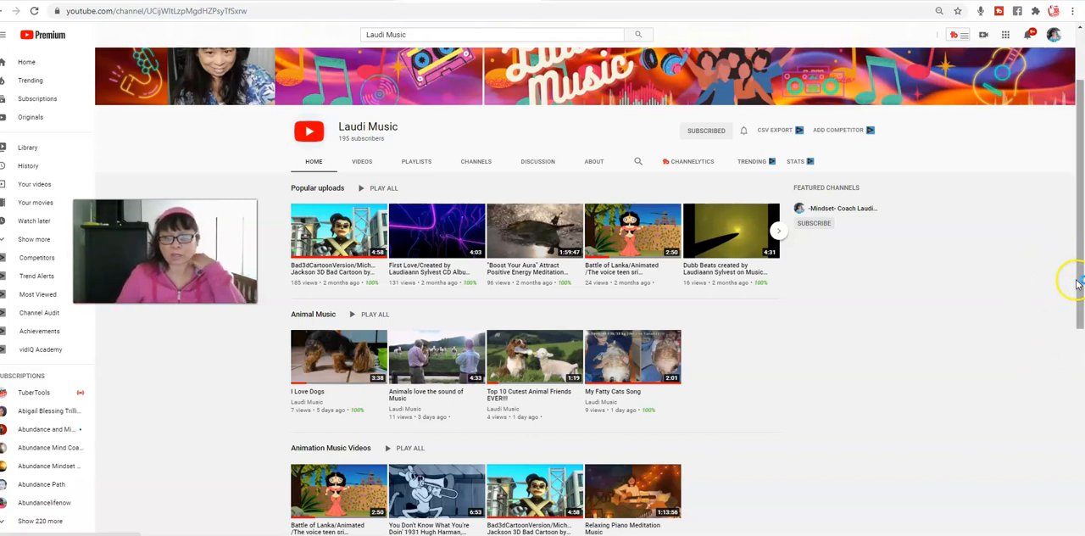
pyautogui.scroll(-3)
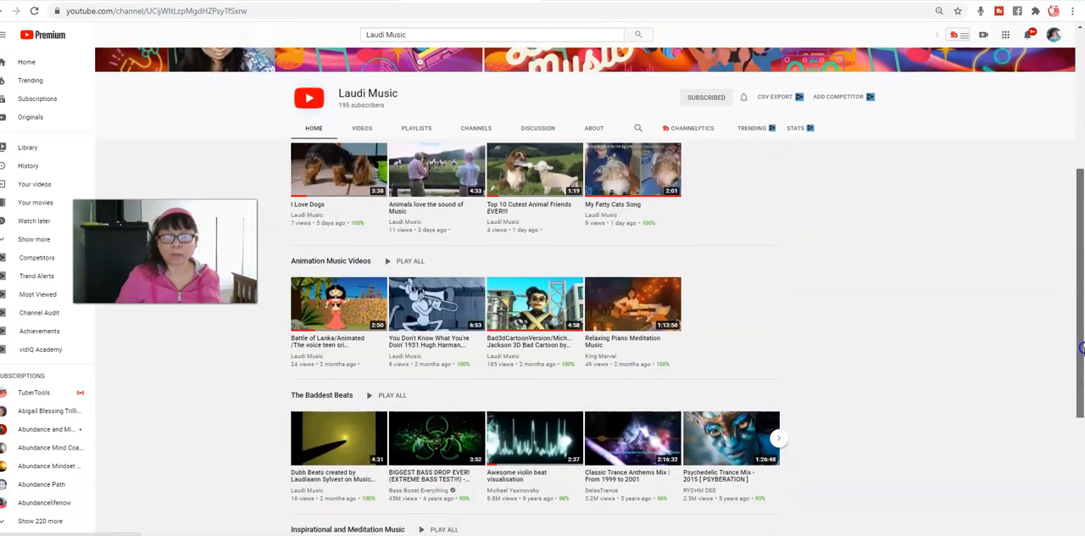
pyautogui.scroll(-3)
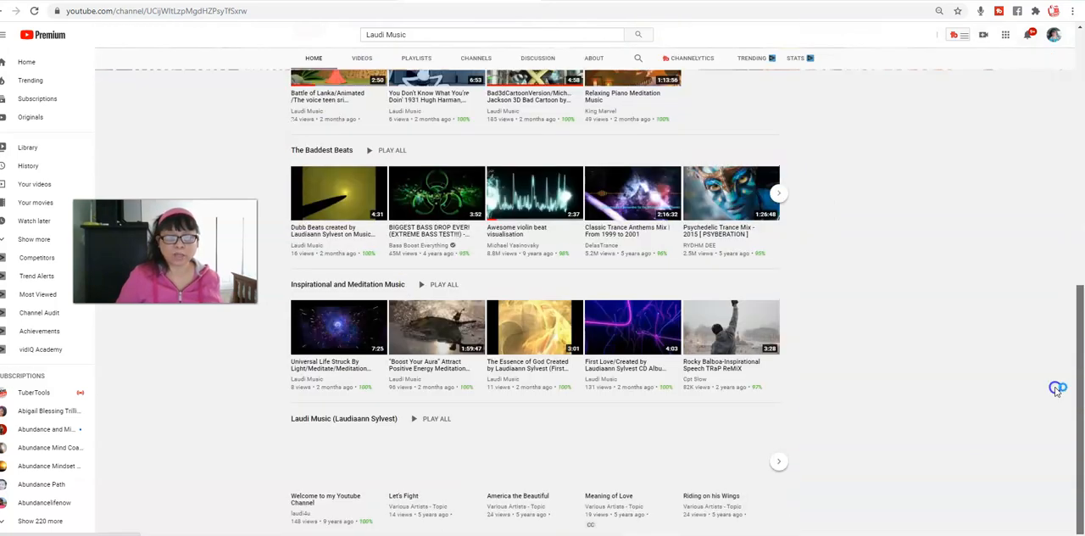
pyautogui.scroll(3)
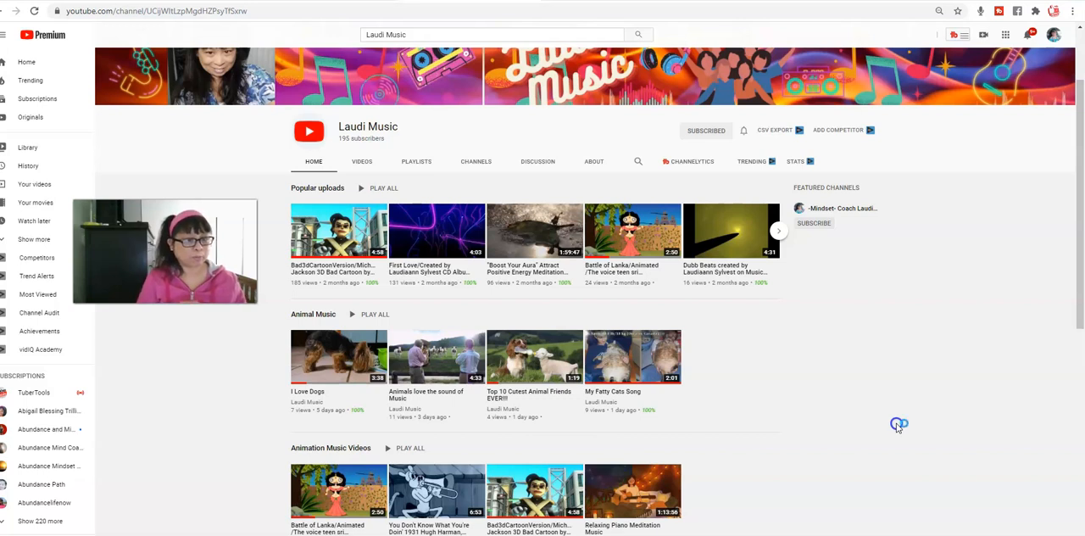
pyautogui.moveTo(896, 424)
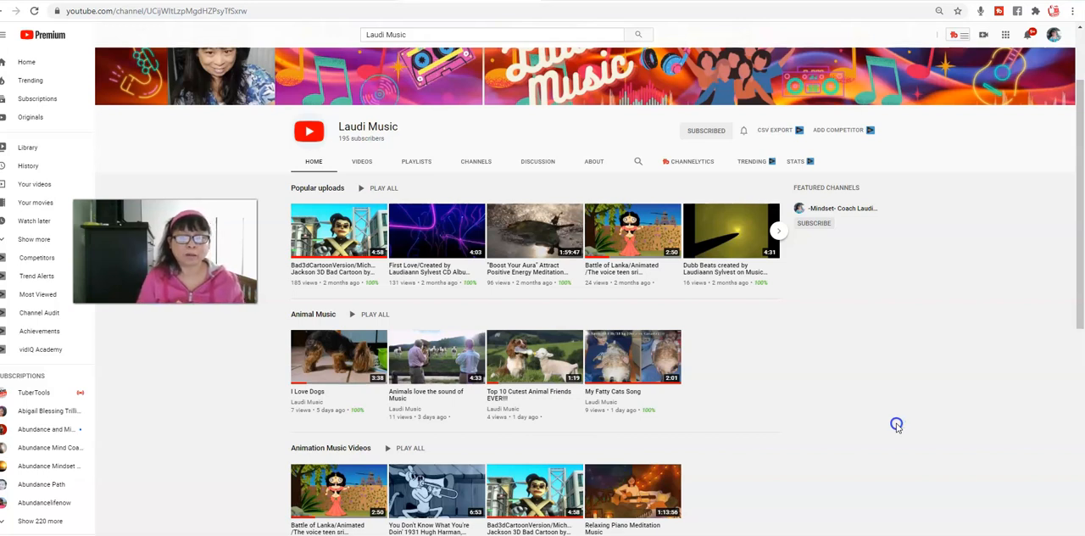
pyautogui.moveTo(881, 355)
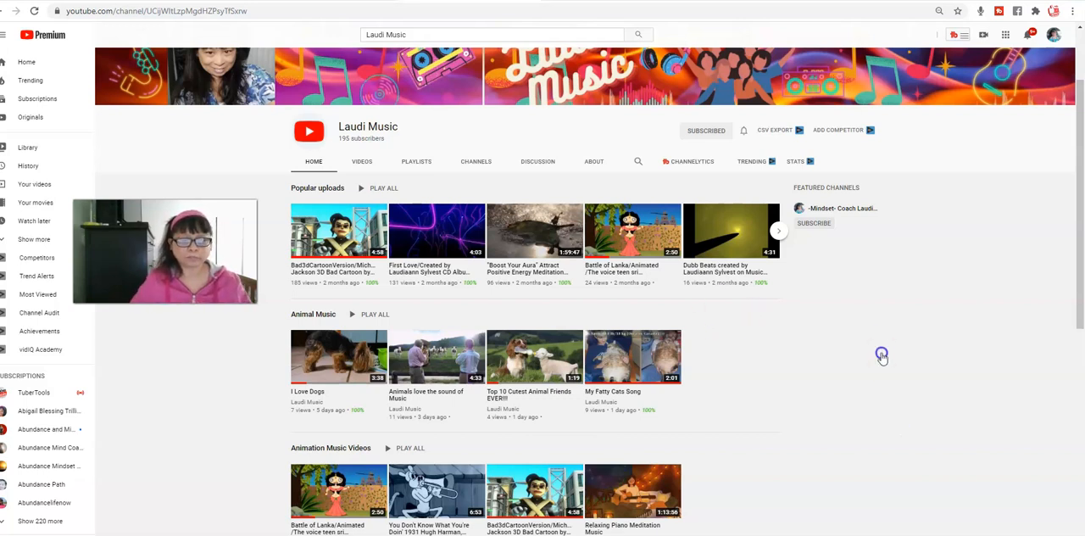
pyautogui.scroll(-3)
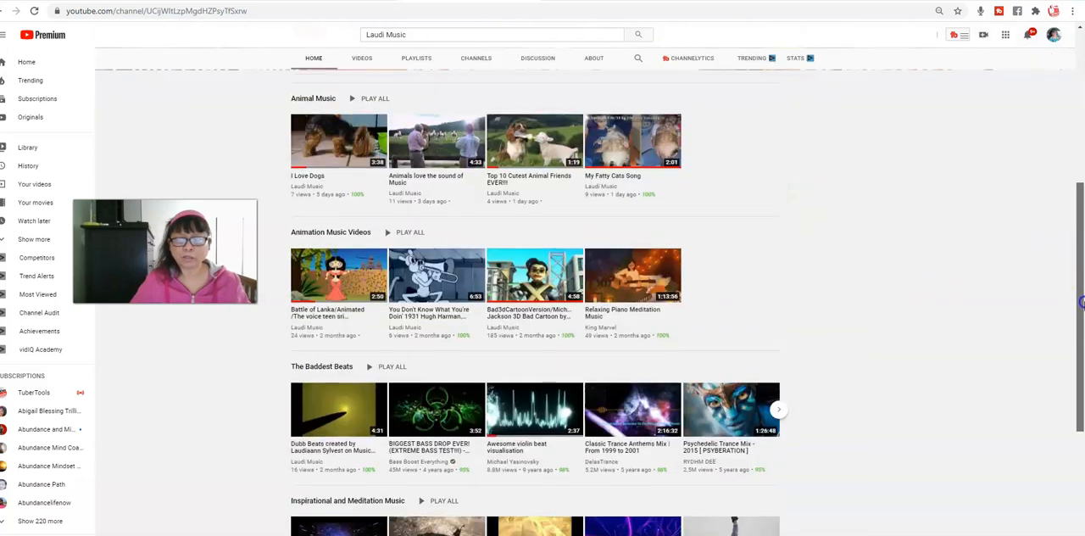
pyautogui.scroll(3)
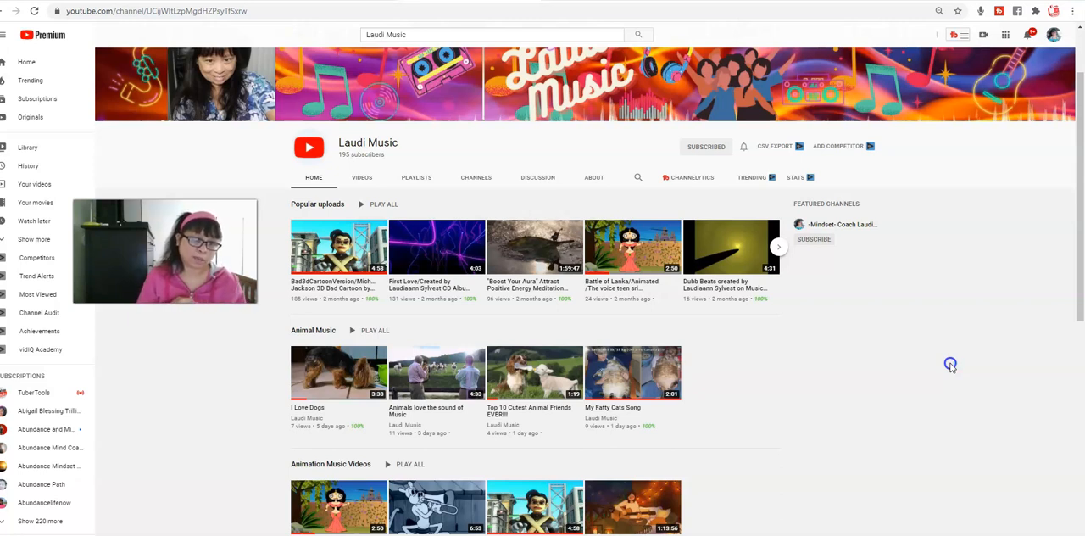
pyautogui.moveTo(950, 364)
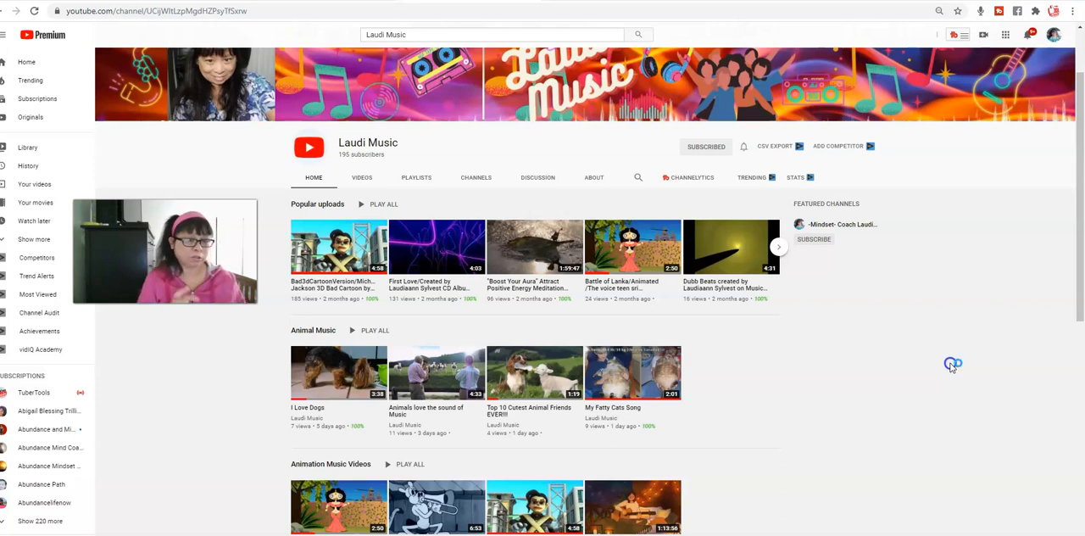
pyautogui.moveTo(951, 363)
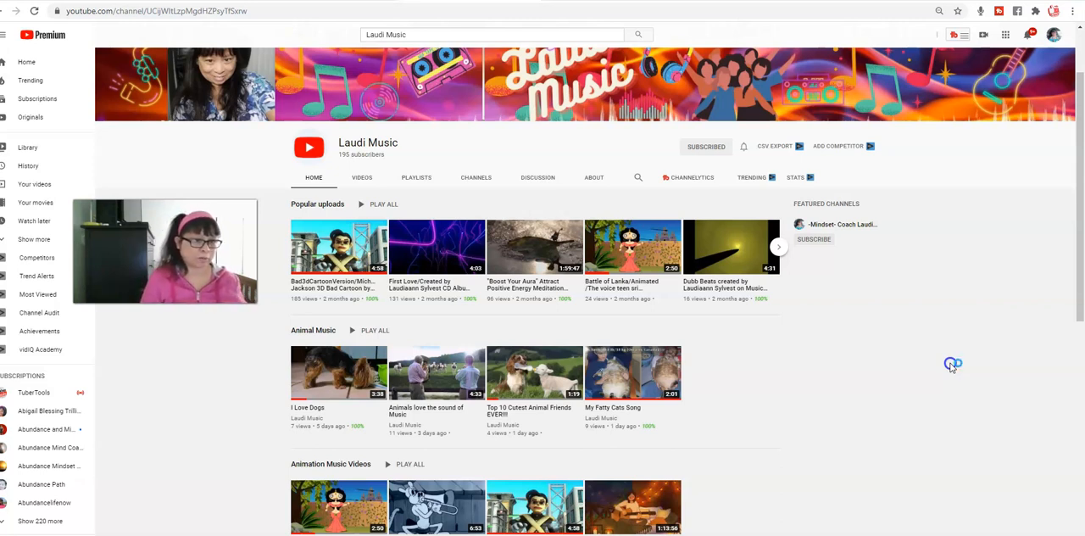
pyautogui.moveTo(795, 341)
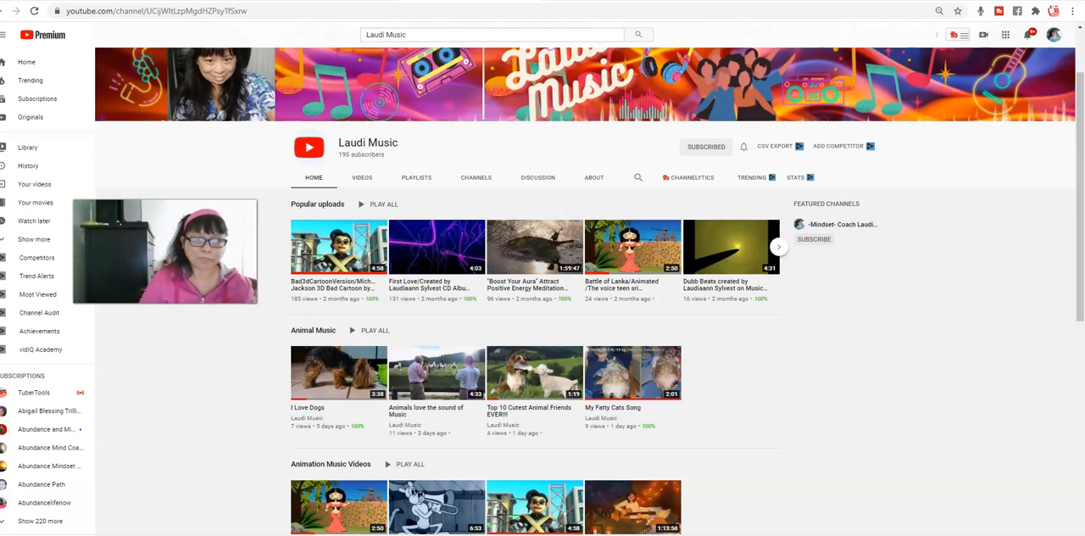
pyautogui.moveTo(533, 47)
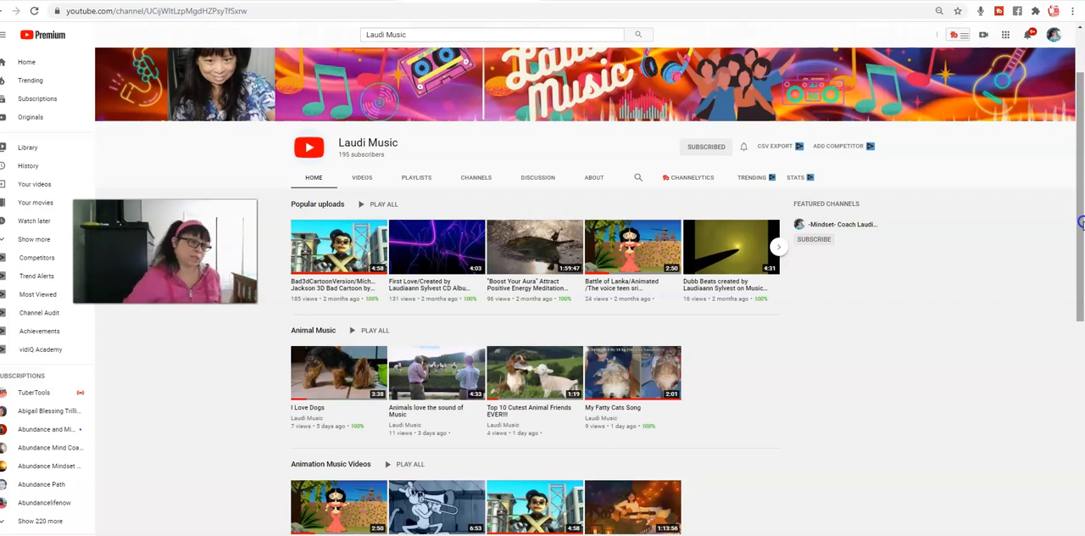
pyautogui.moveTo(958, 58)
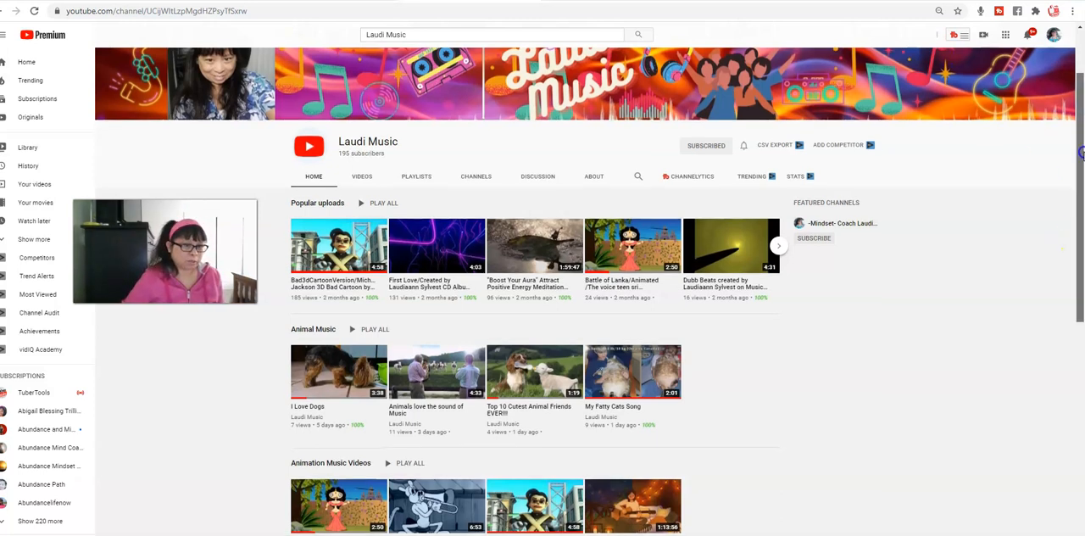
pyautogui.scroll(3)
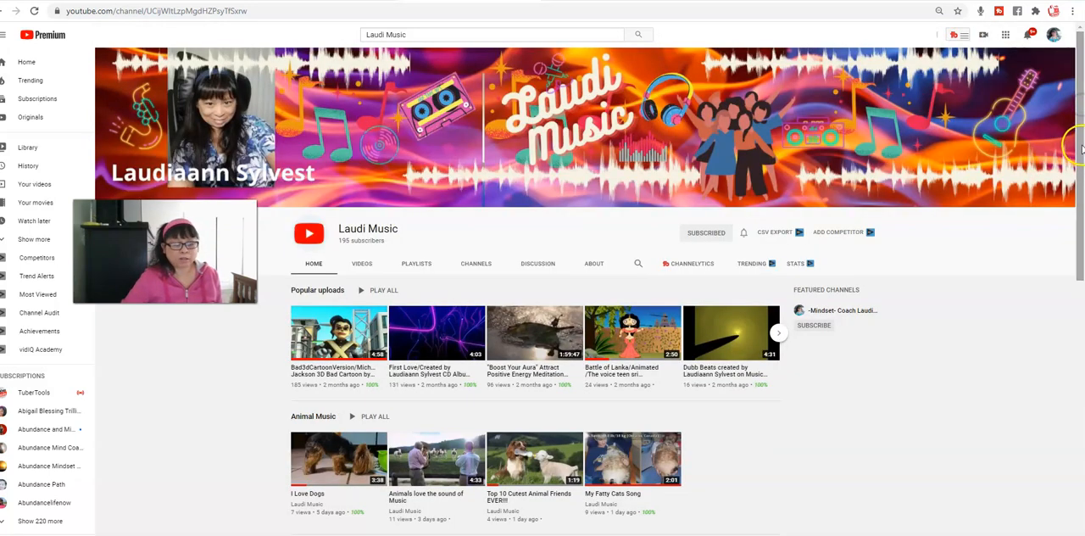
pyautogui.moveTo(1066, 144)
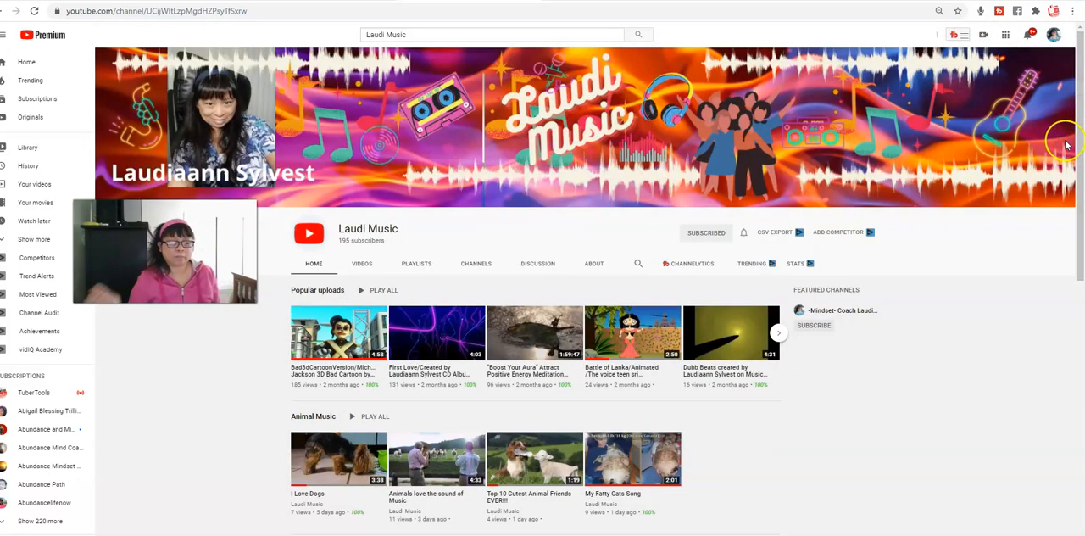
pyautogui.moveTo(1071, 138)
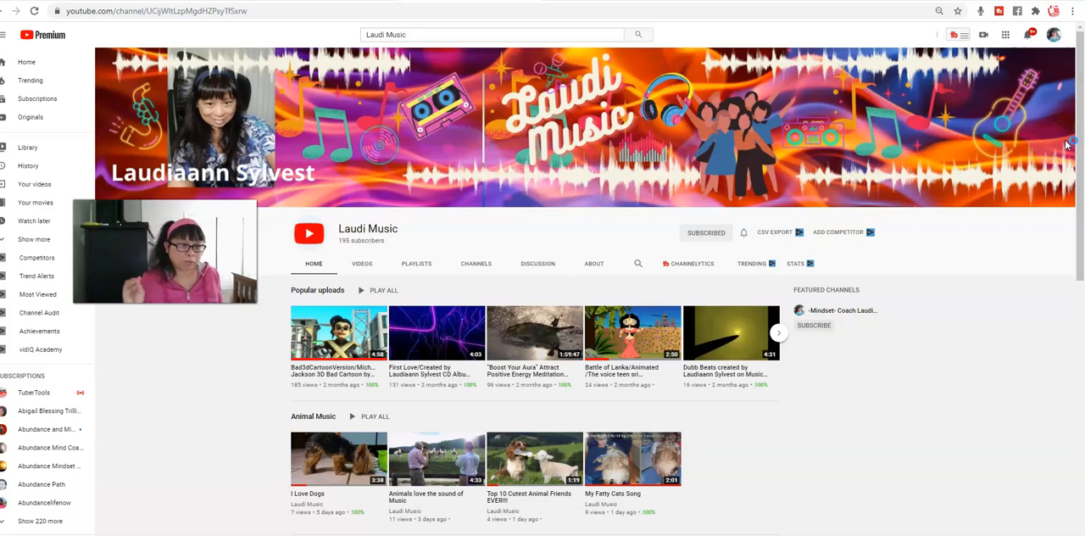